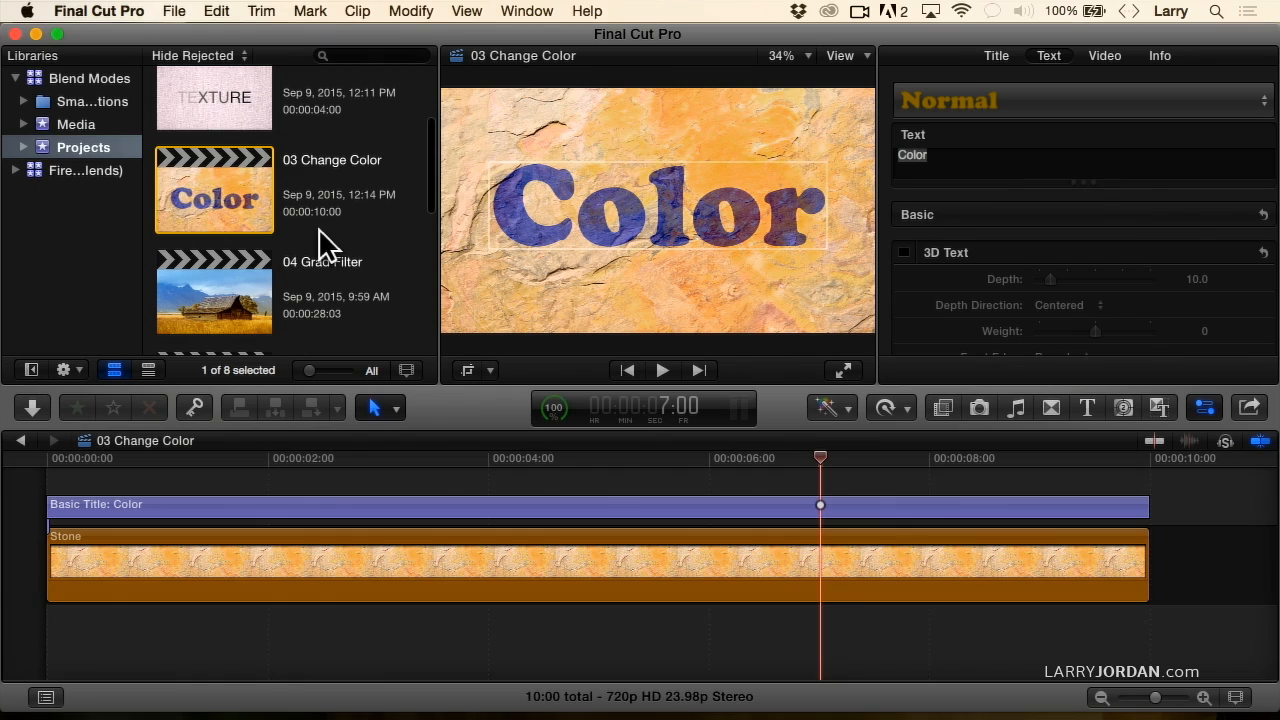
pyautogui.moveTo(267, 290)
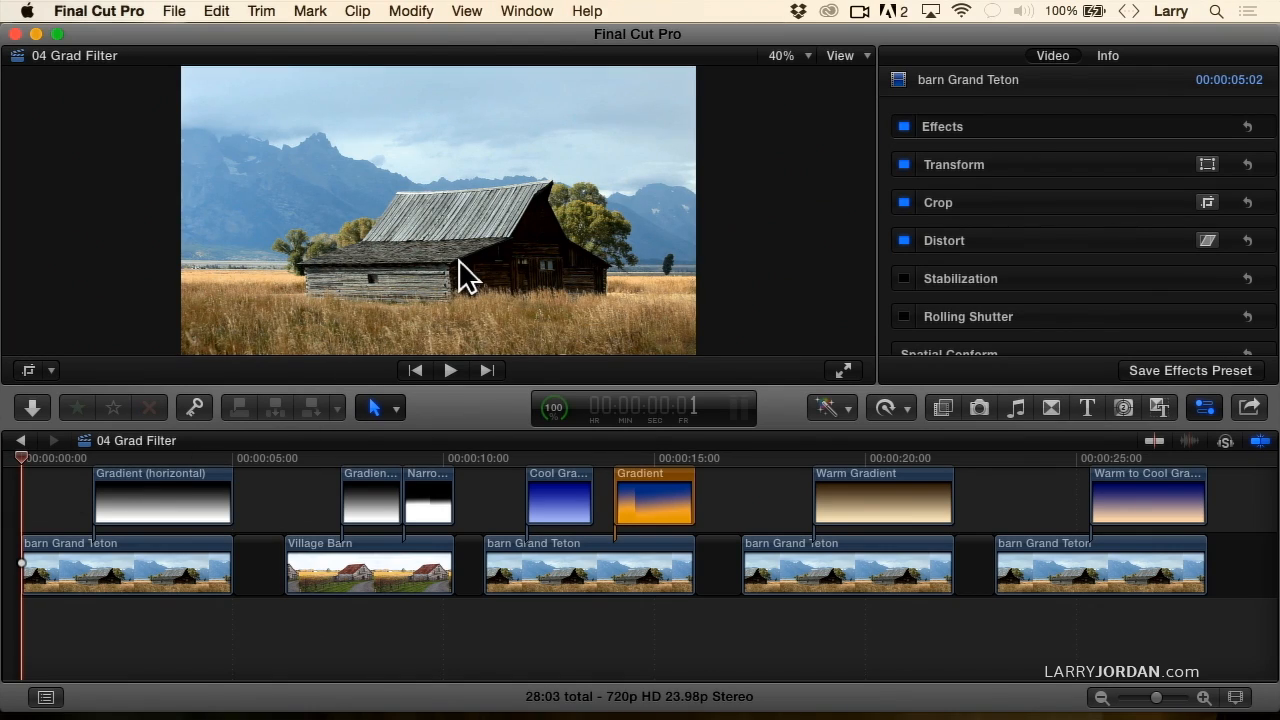
pyautogui.moveTo(600, 190)
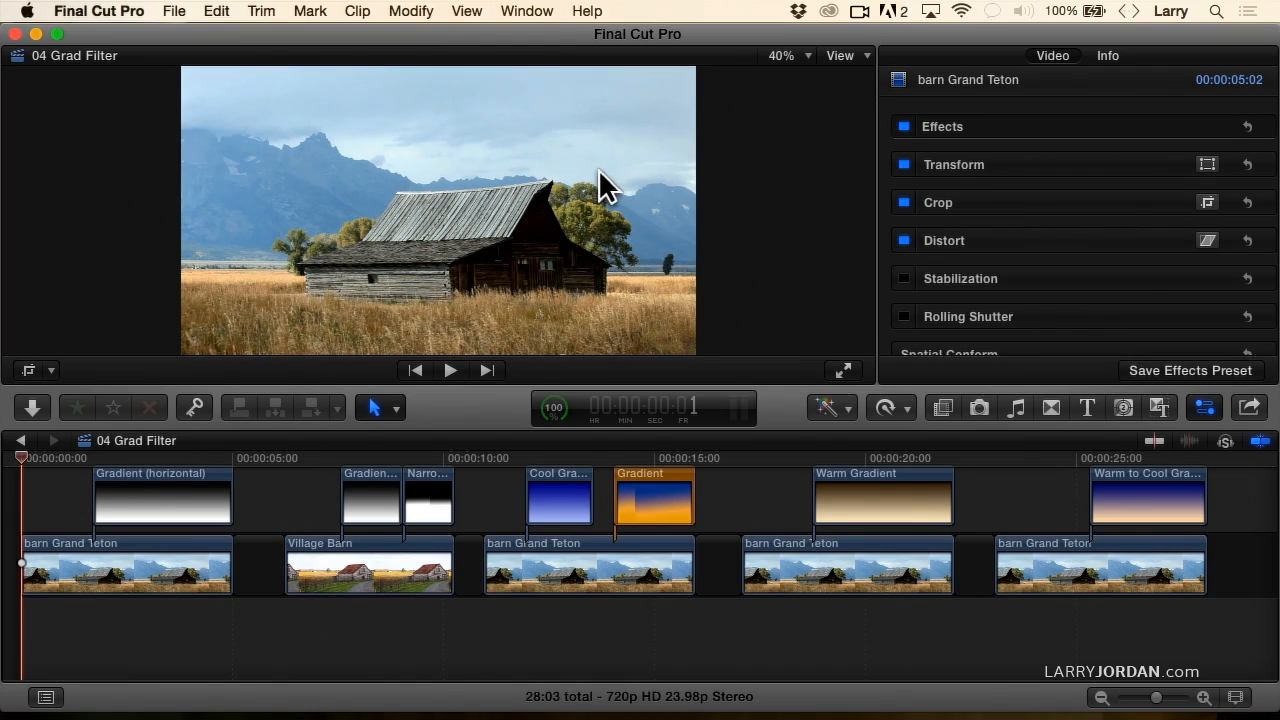
pyautogui.moveTo(670, 185)
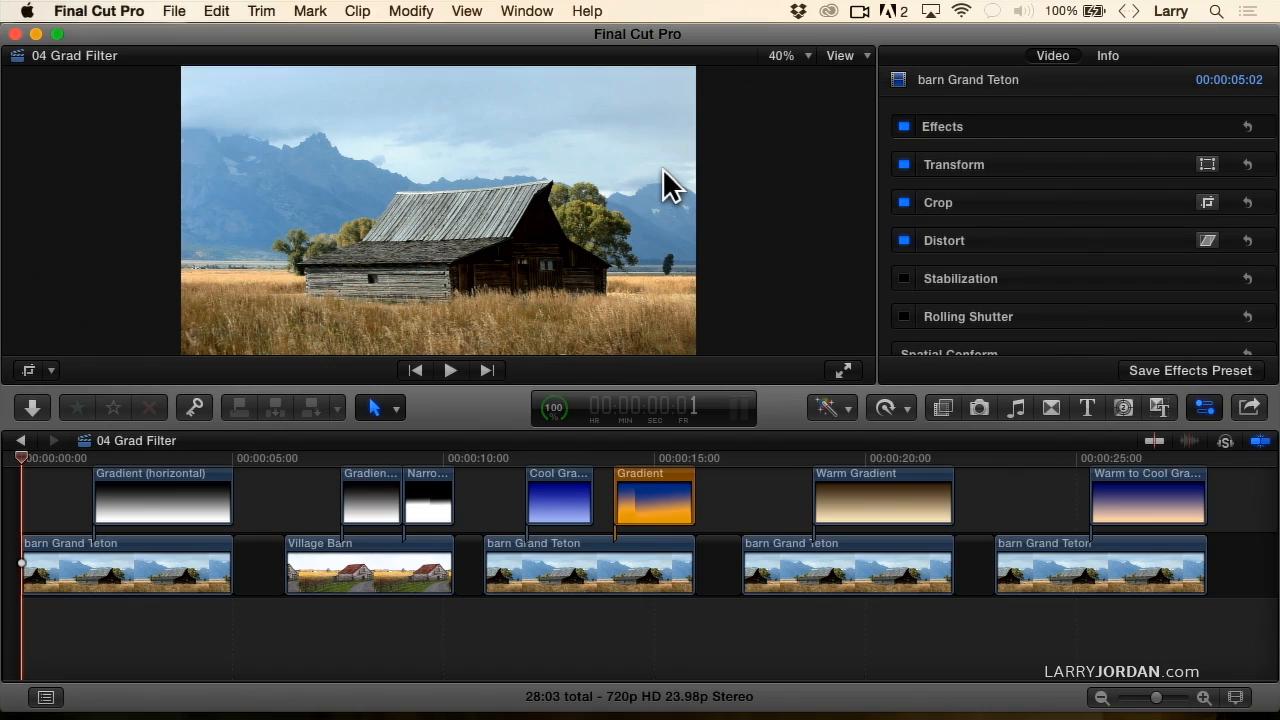
pyautogui.moveTo(470, 275)
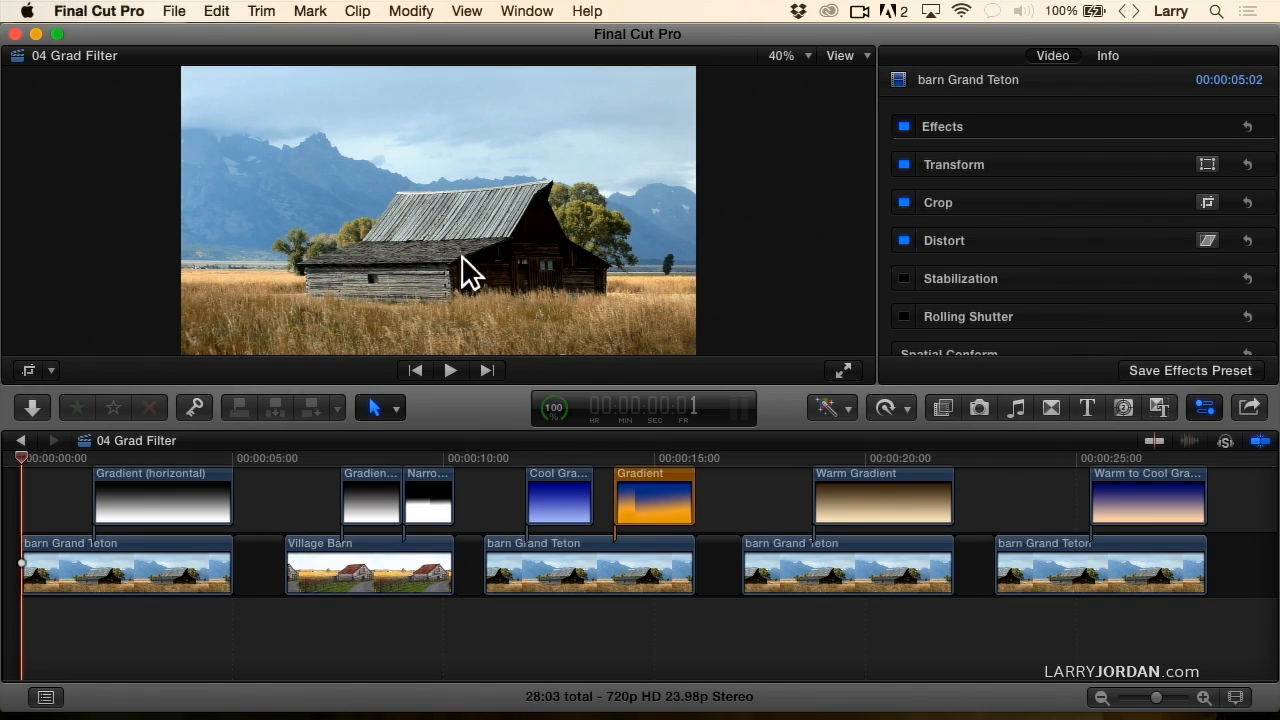
pyautogui.moveTo(515, 325)
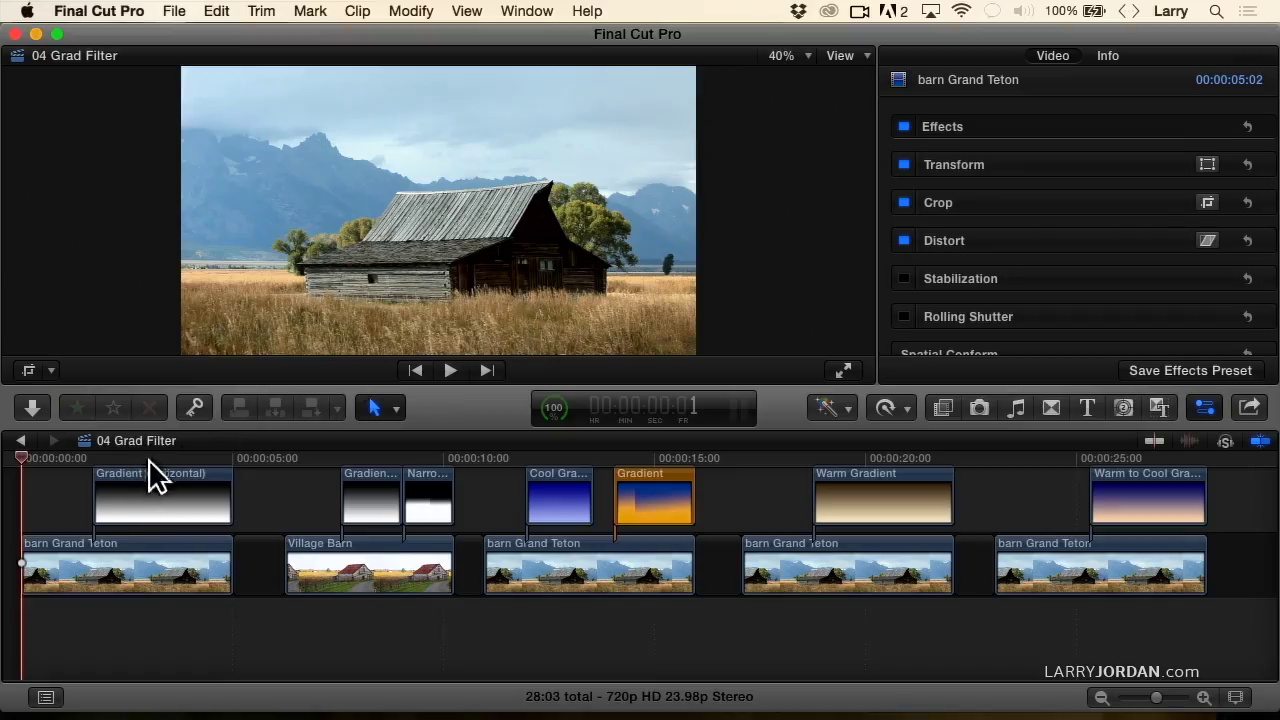
# Select the horizontal Gradient clip over the first barn shot and set its Blend Mode to Overlay.
pyautogui.click(162, 497)
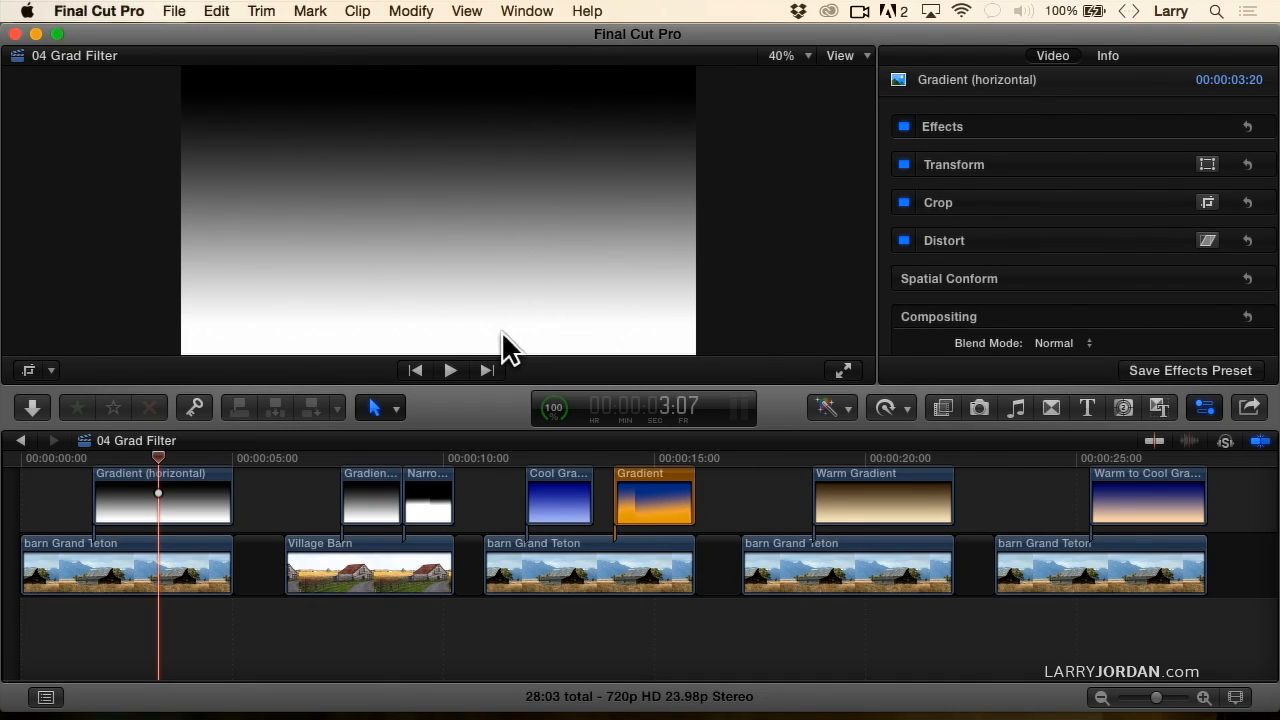
pyautogui.click(162, 500)
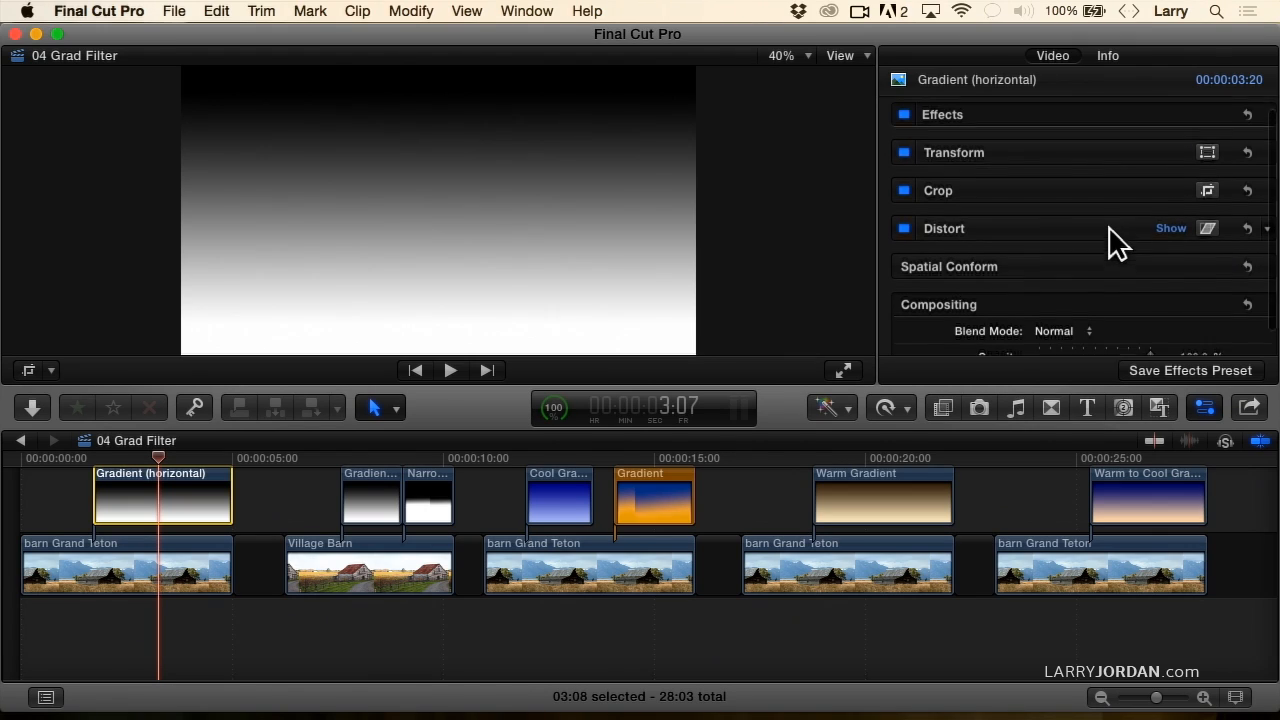
pyautogui.click(1063, 331)
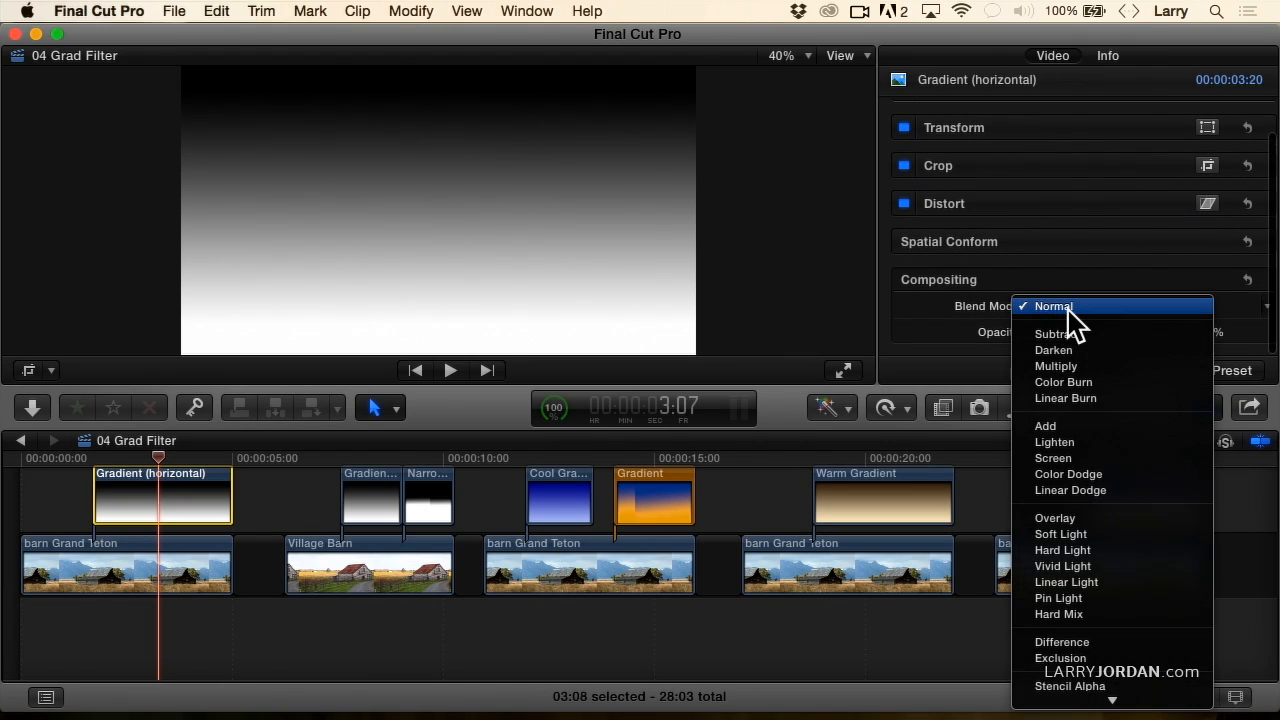
pyautogui.moveTo(1065, 518)
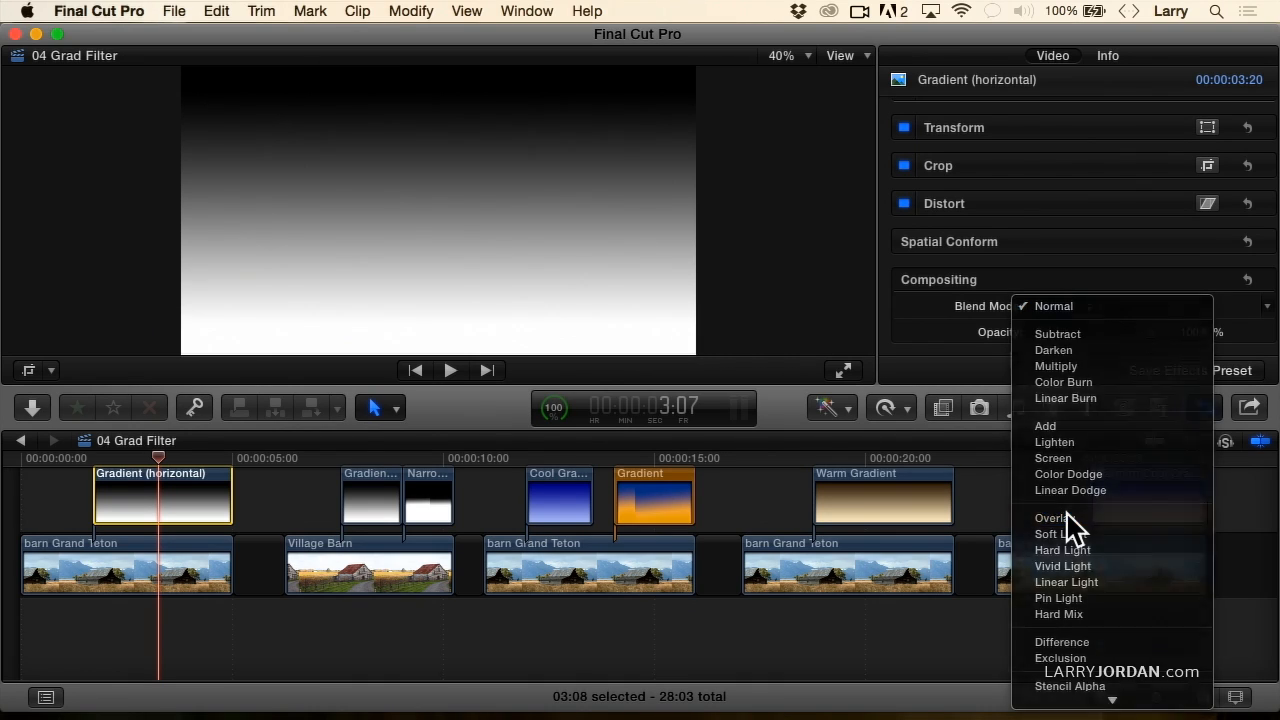
pyautogui.click(1051, 518)
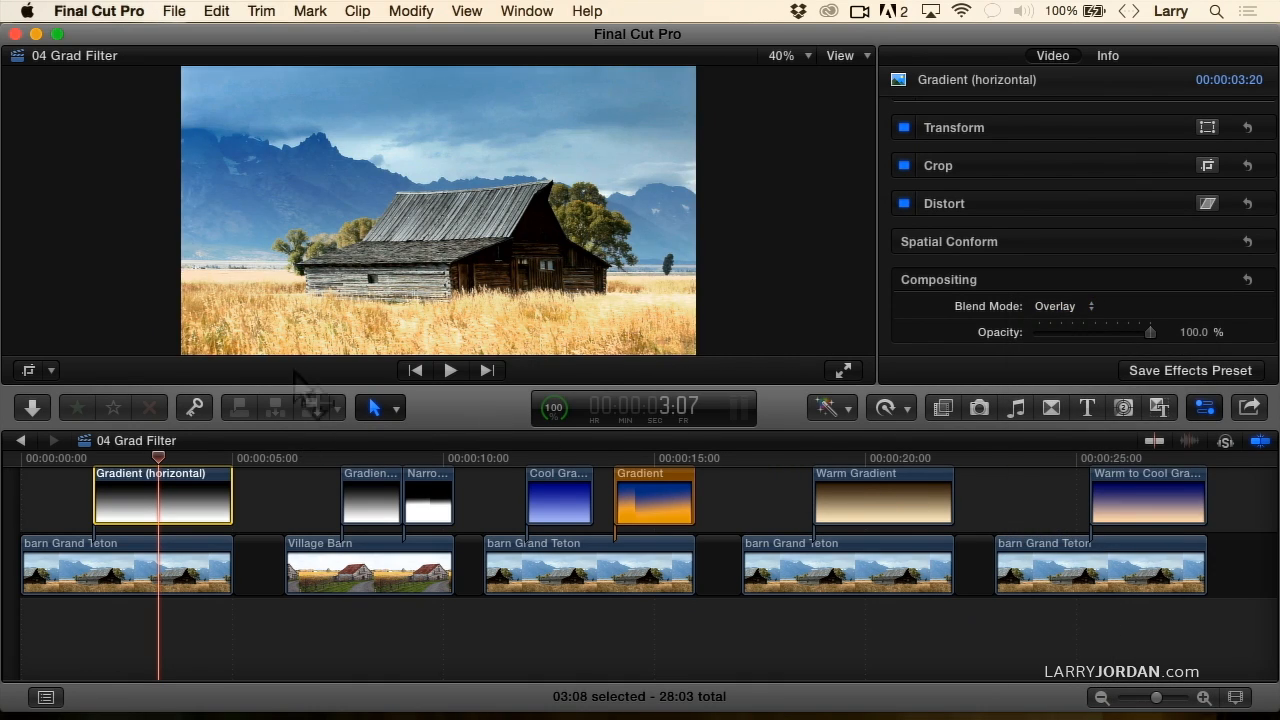
pyautogui.moveTo(452, 305)
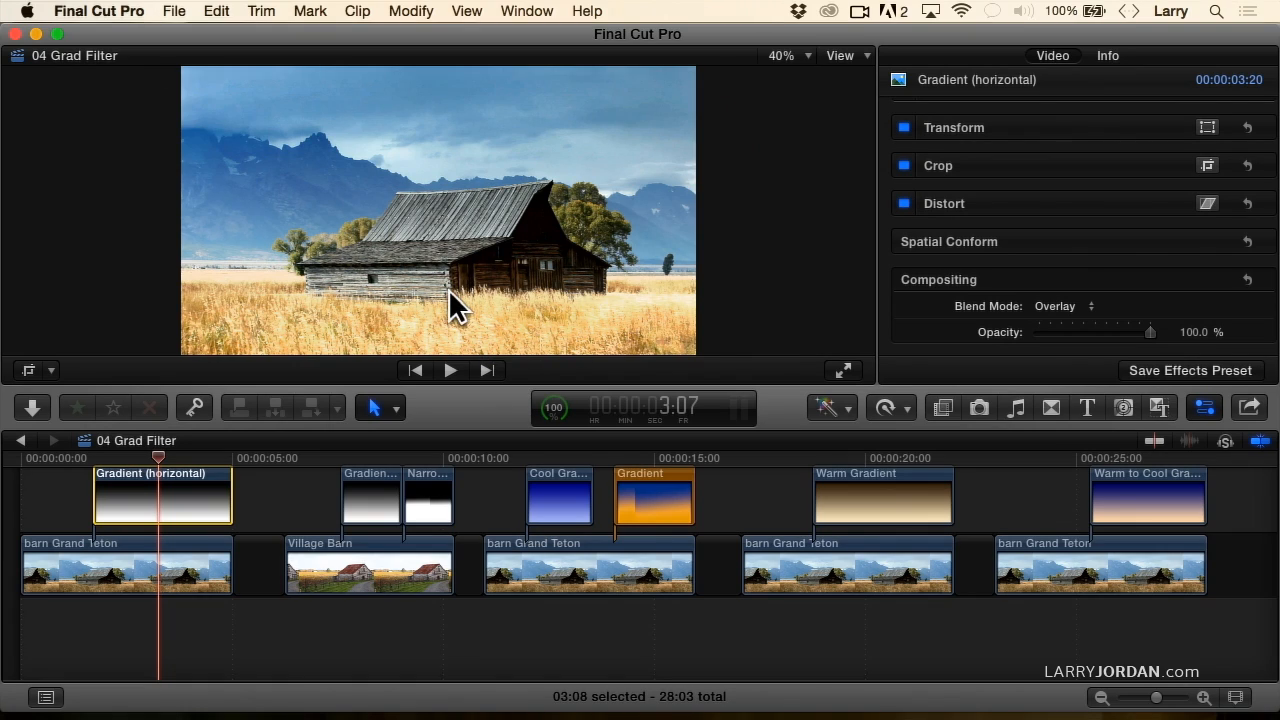
pyautogui.moveTo(412, 158)
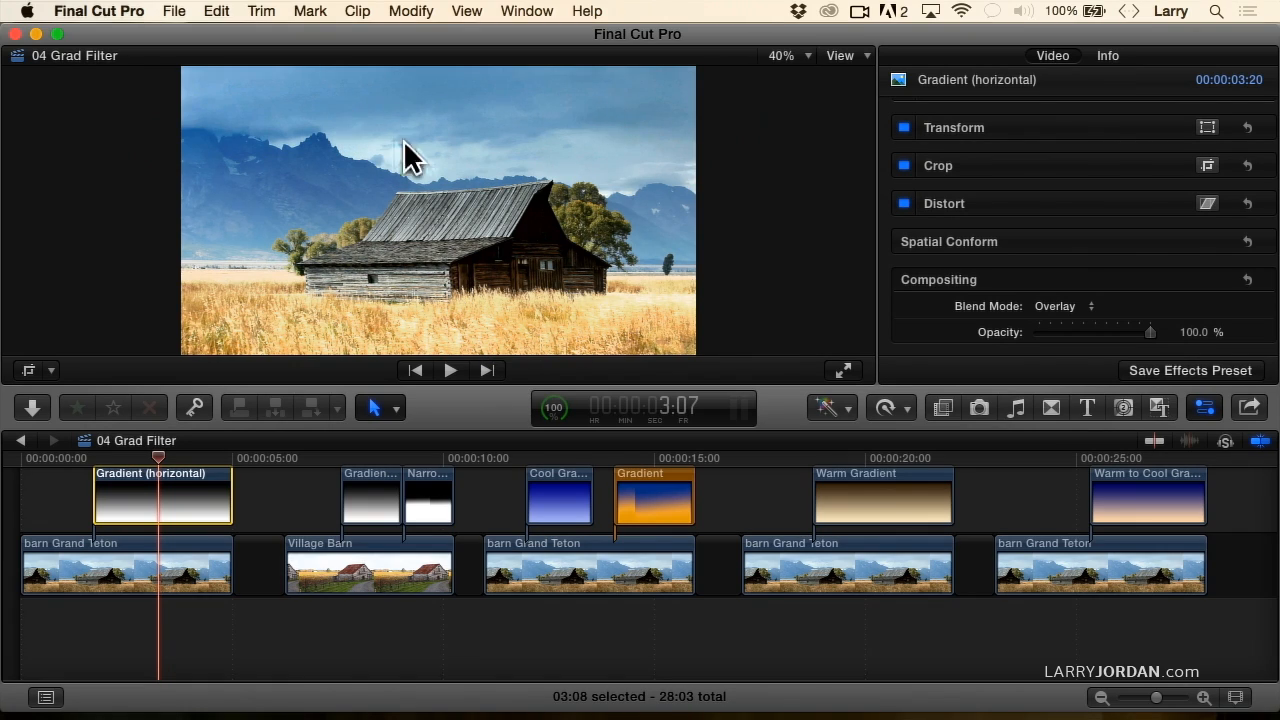
pyautogui.moveTo(427, 258)
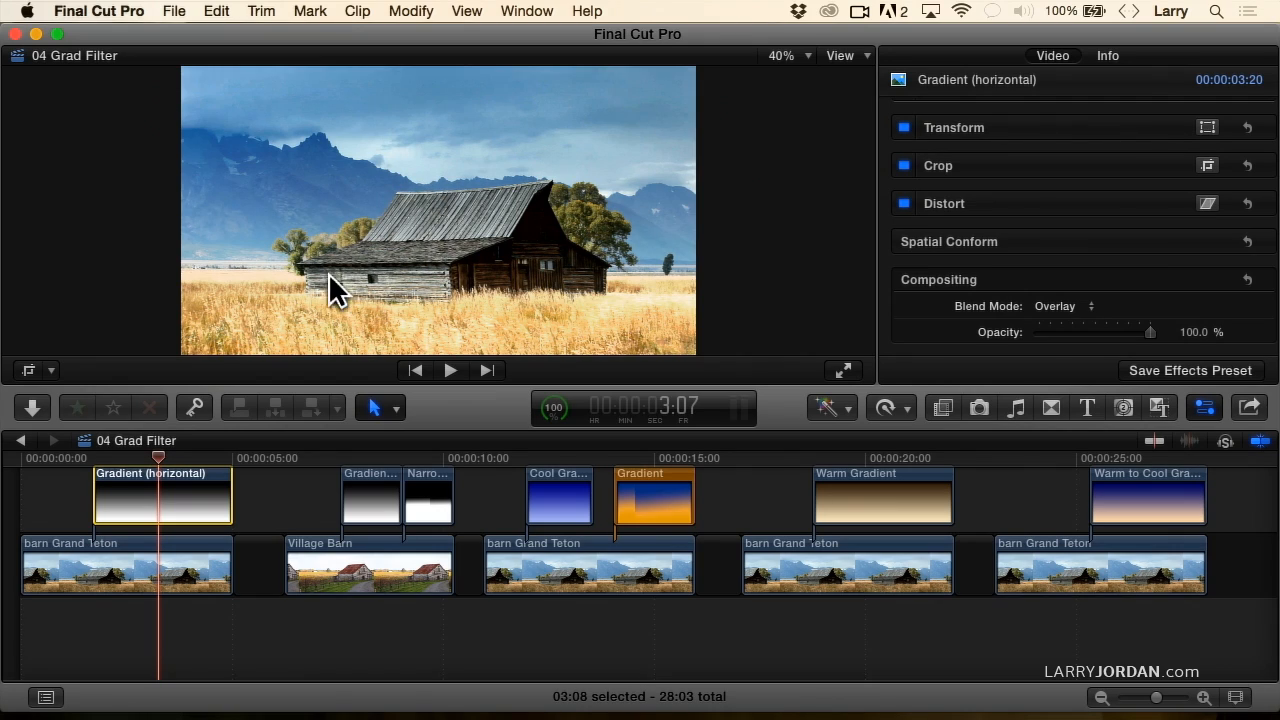
pyautogui.click(48, 458)
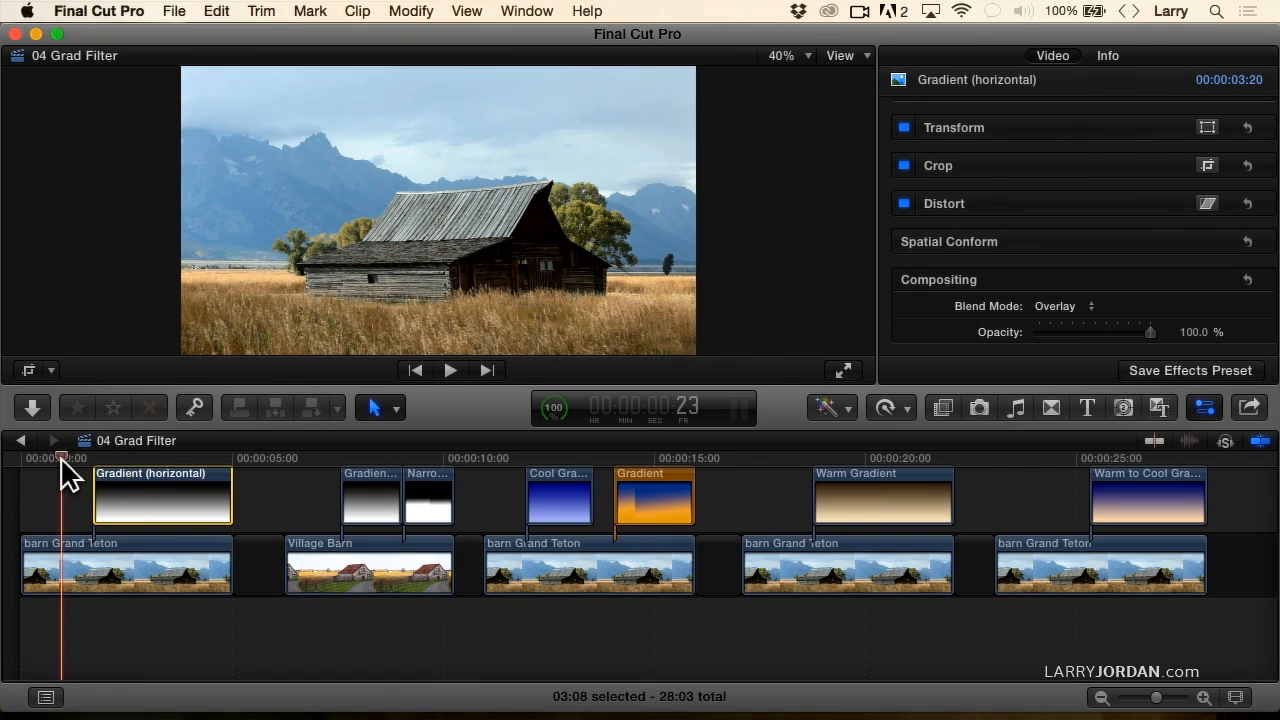
pyautogui.click(122, 459)
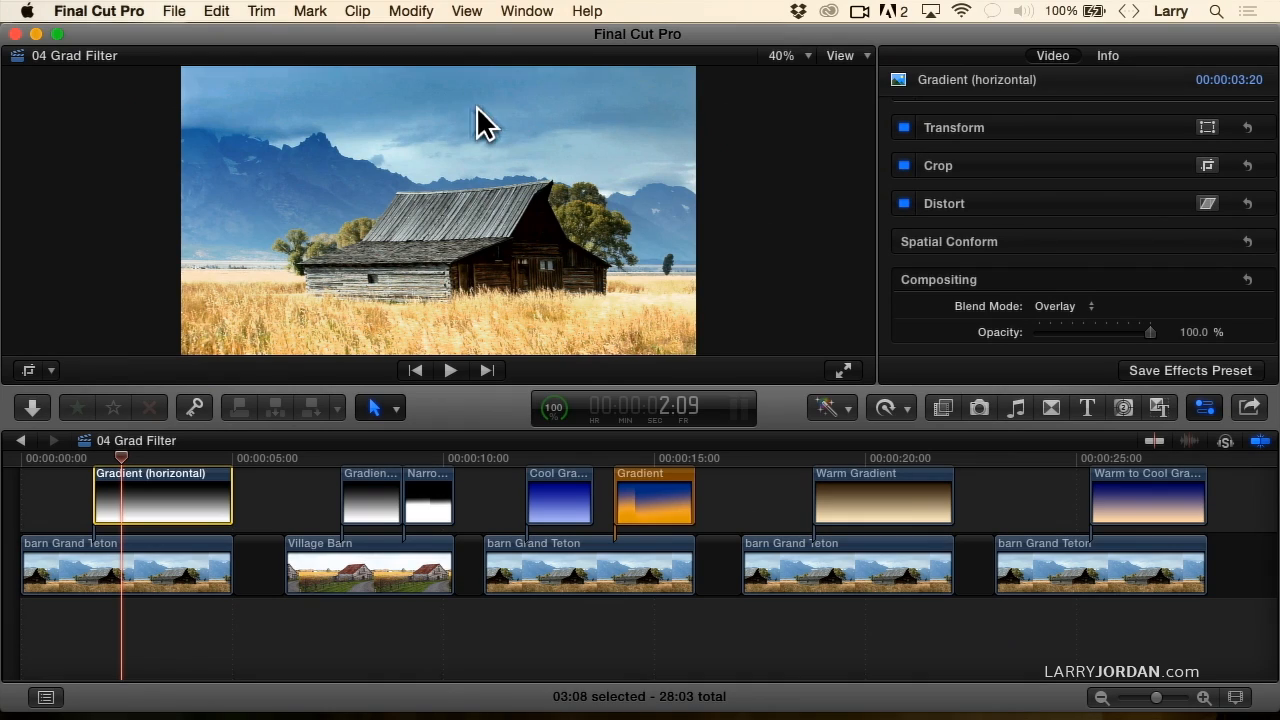
pyautogui.moveTo(462, 123)
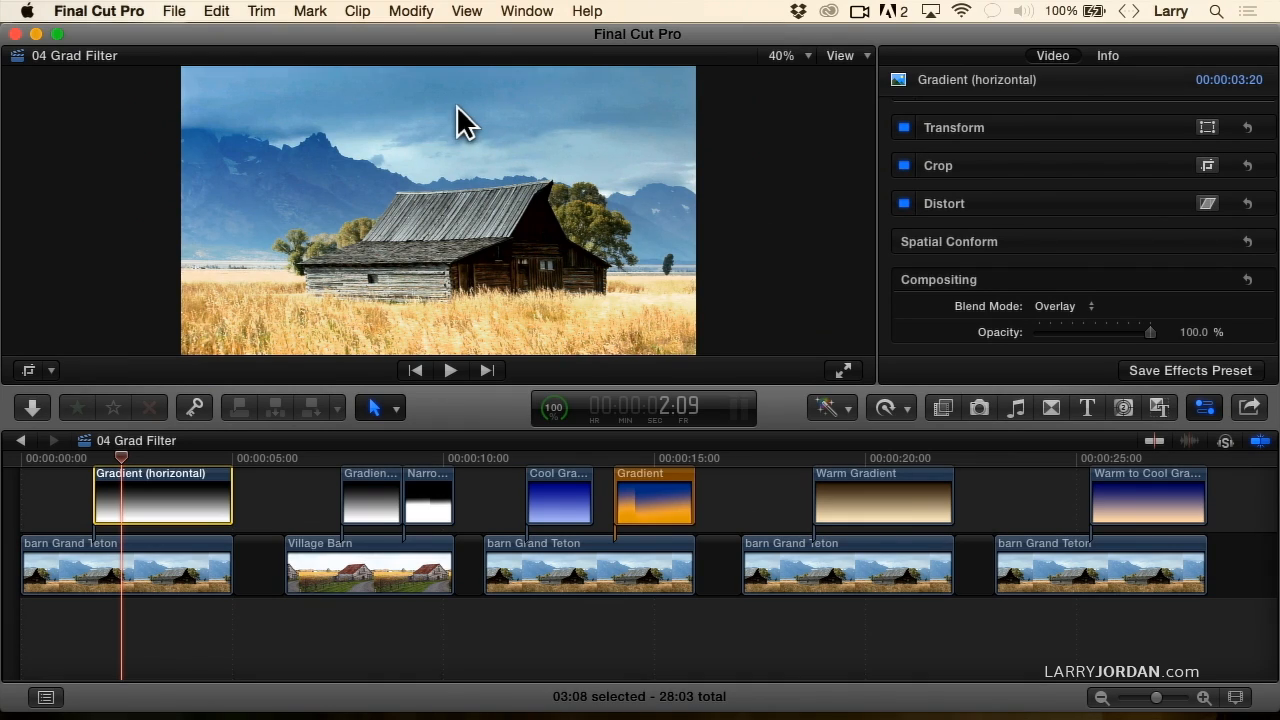
pyautogui.moveTo(434, 283)
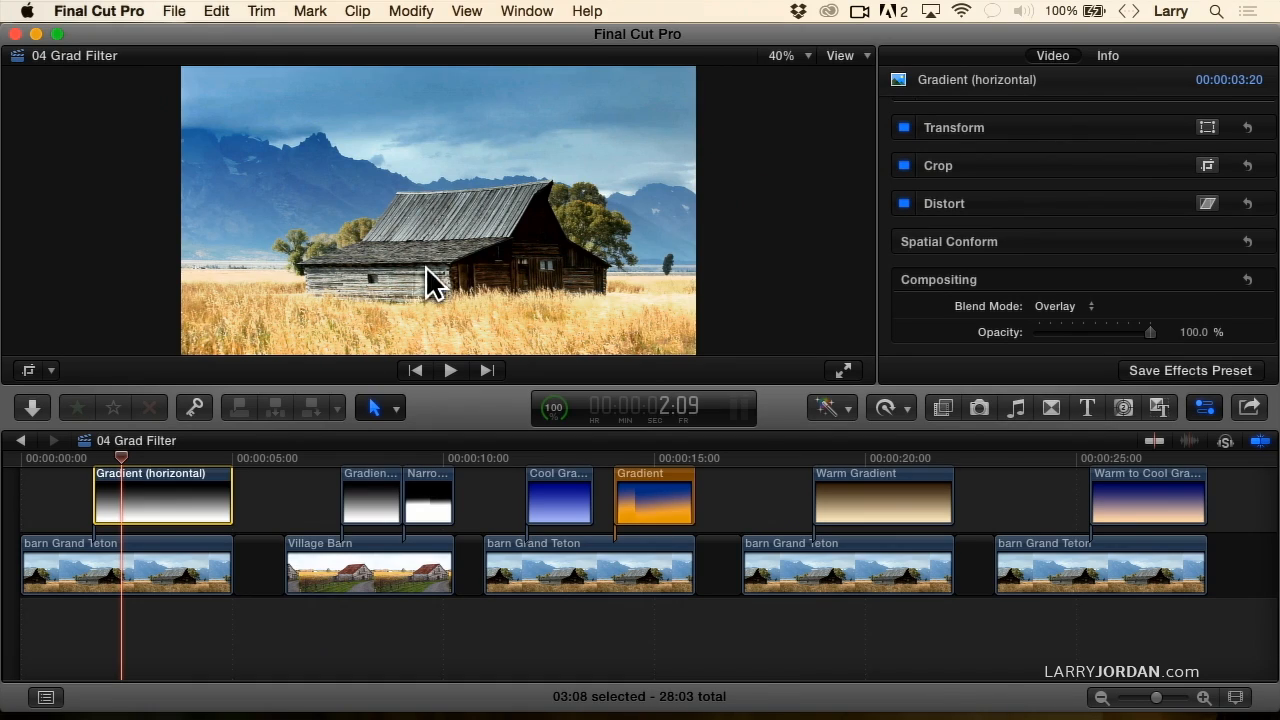
pyautogui.moveTo(400, 320)
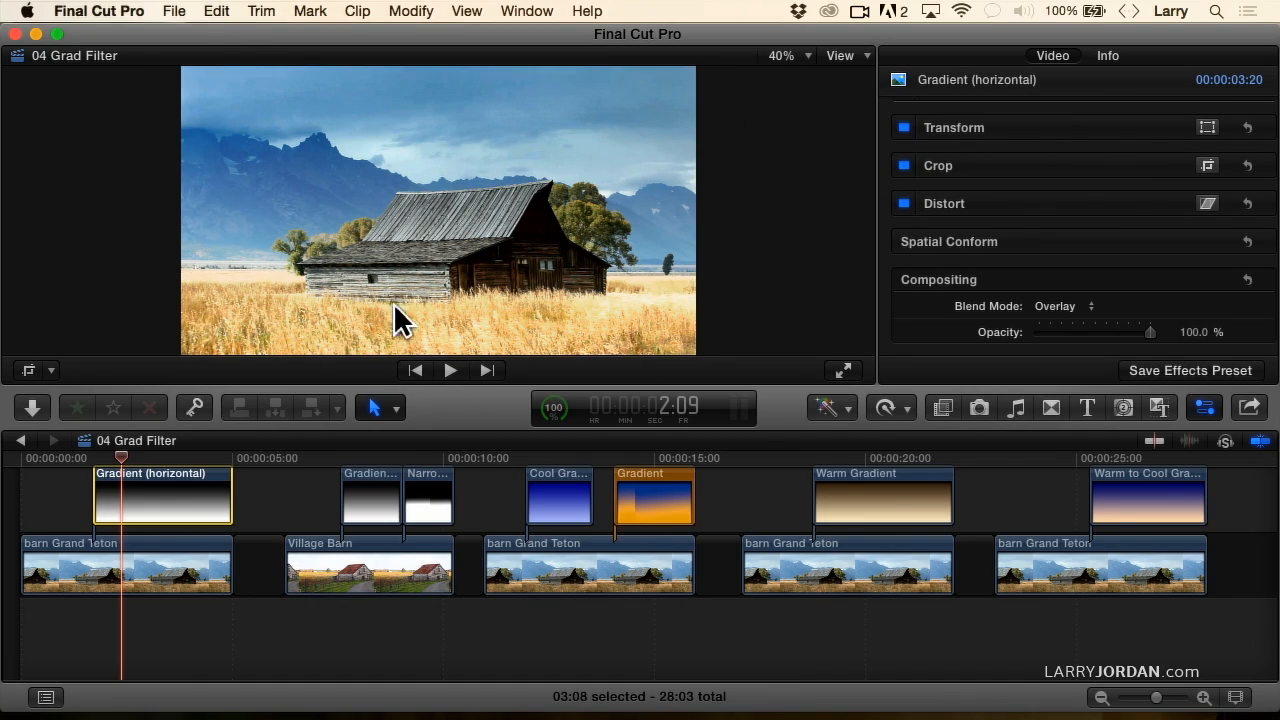
pyautogui.moveTo(320, 440)
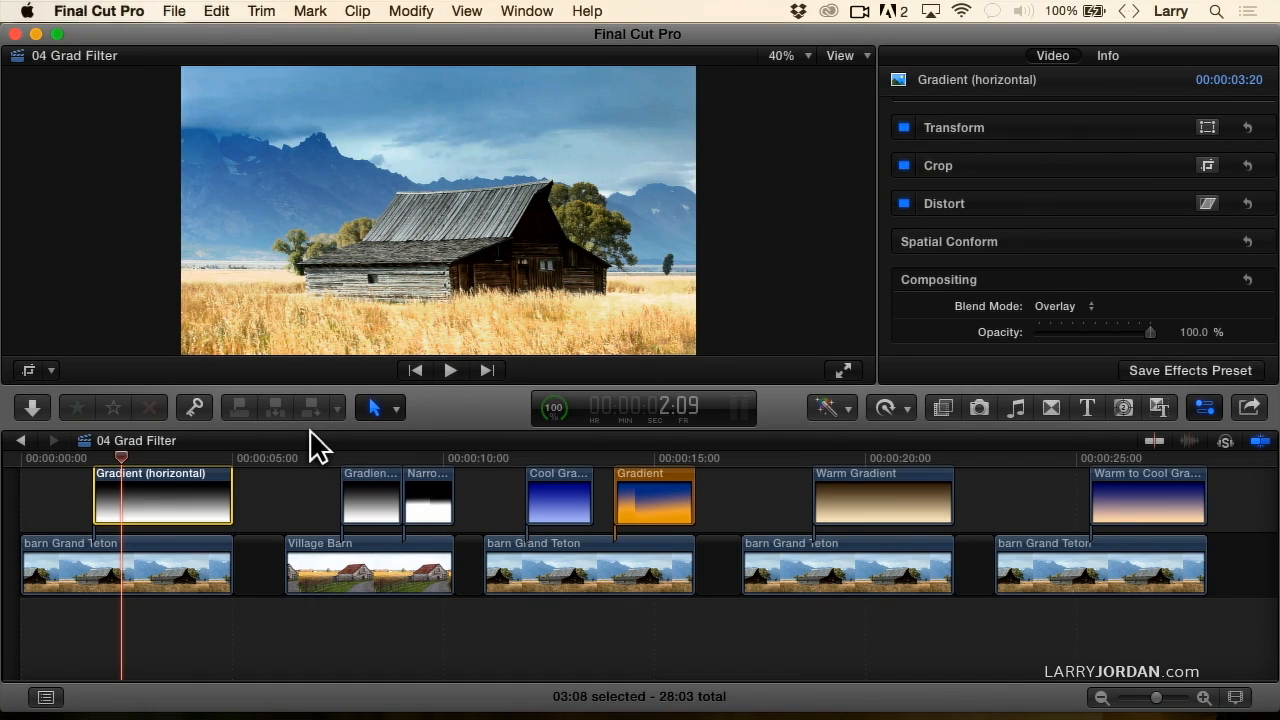
pyautogui.click(305, 458)
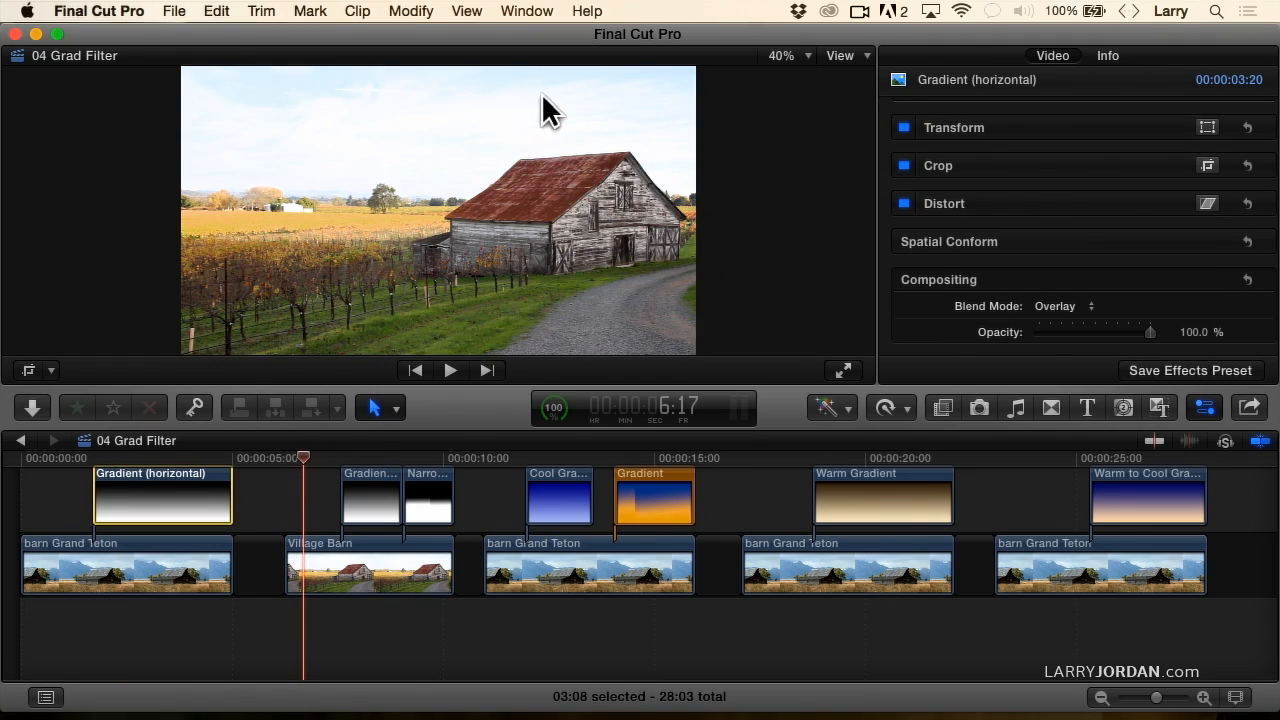
pyautogui.moveTo(480, 168)
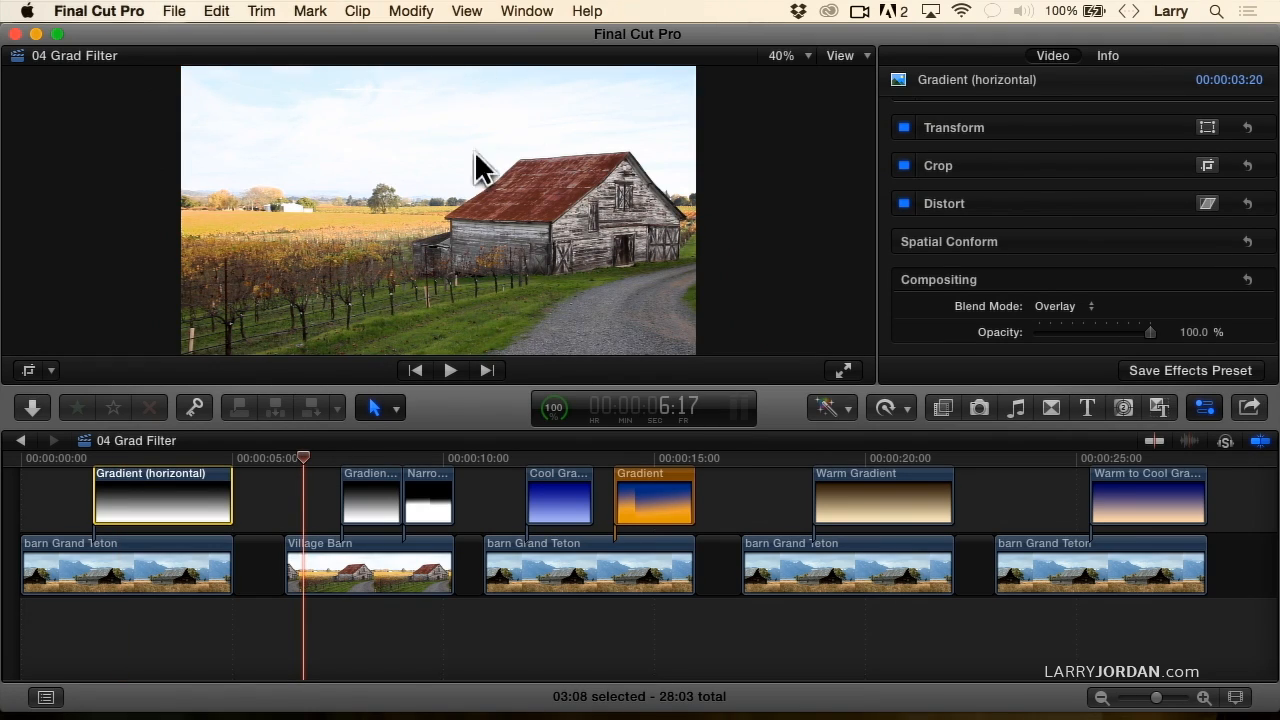
pyautogui.moveTo(340, 235)
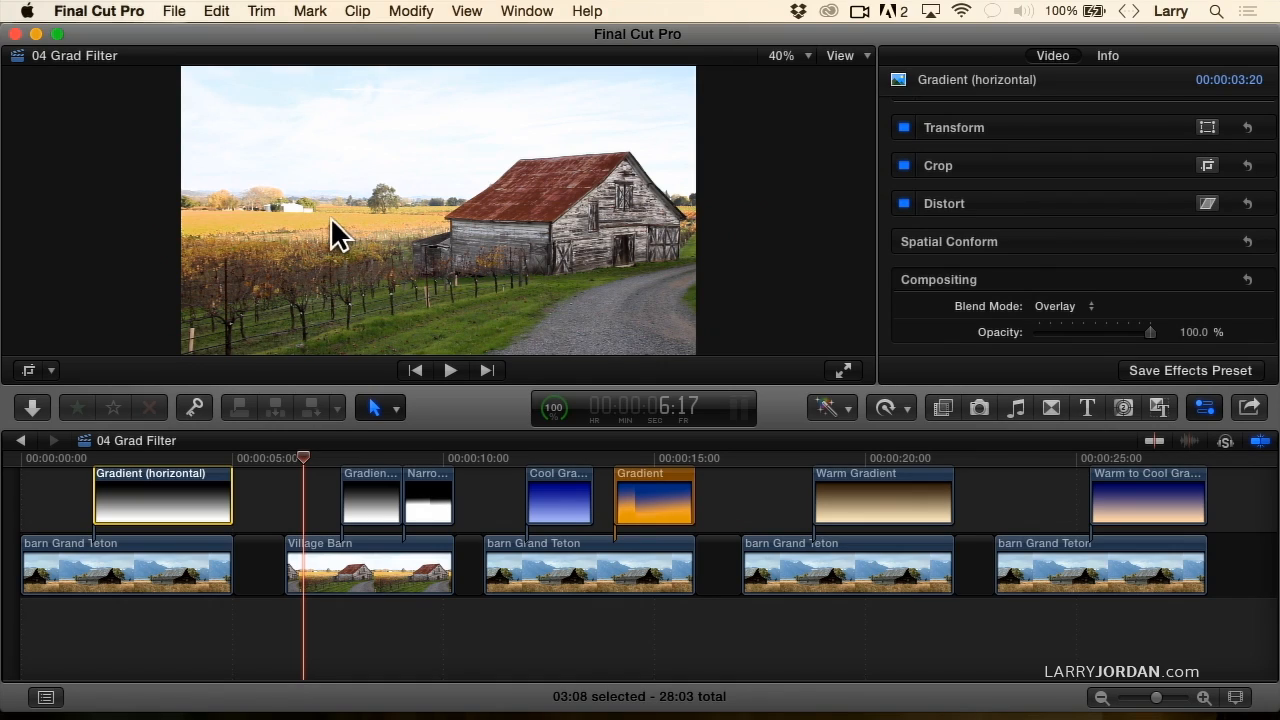
pyautogui.moveTo(560, 265)
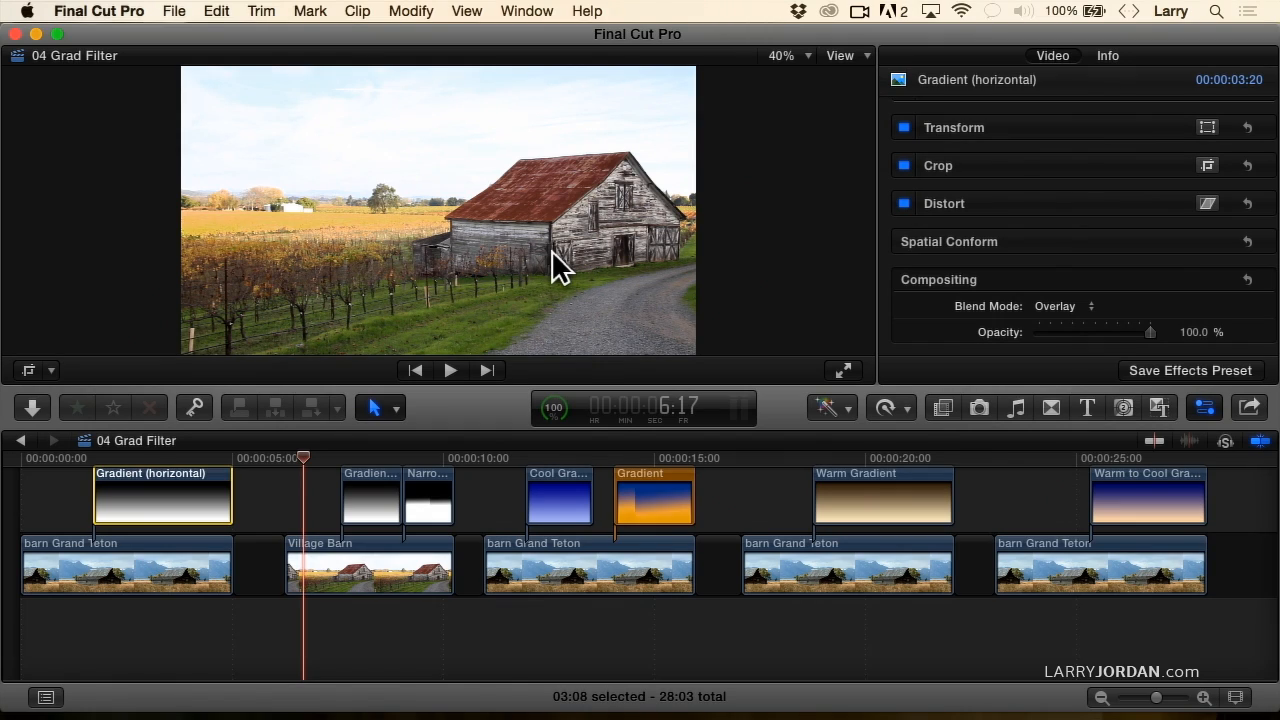
pyautogui.moveTo(378, 243)
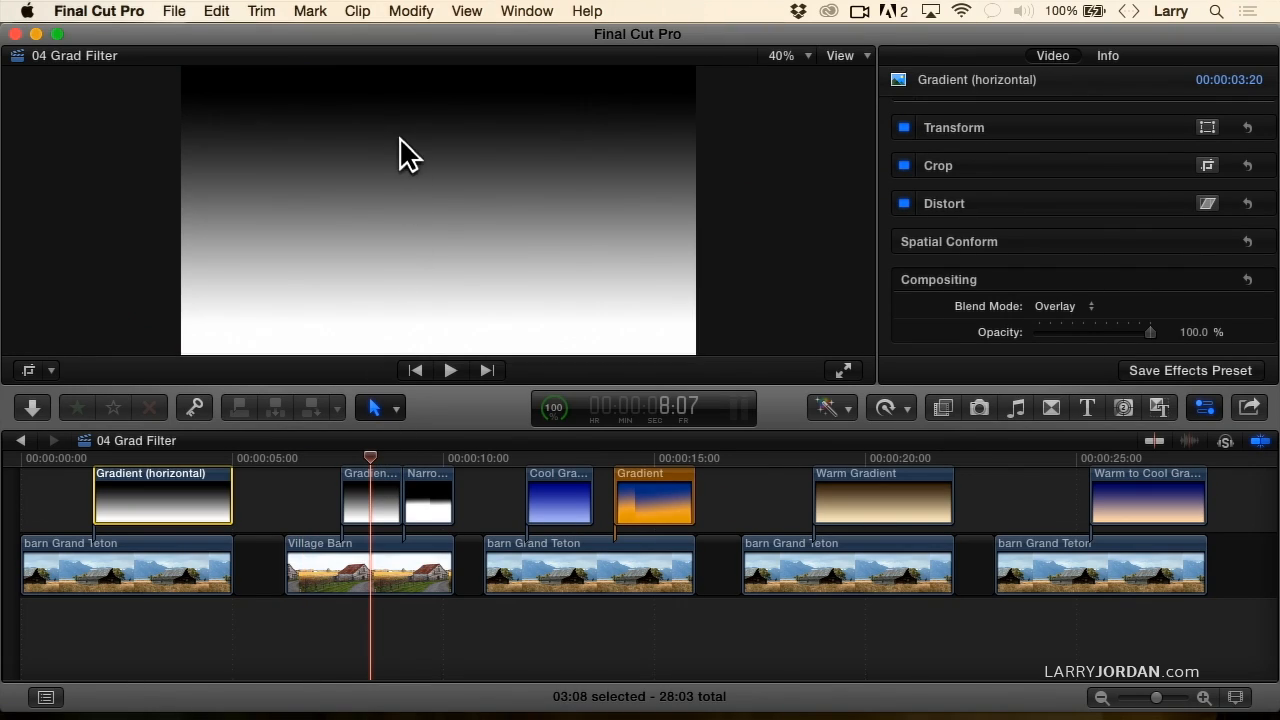
pyautogui.moveTo(400, 458)
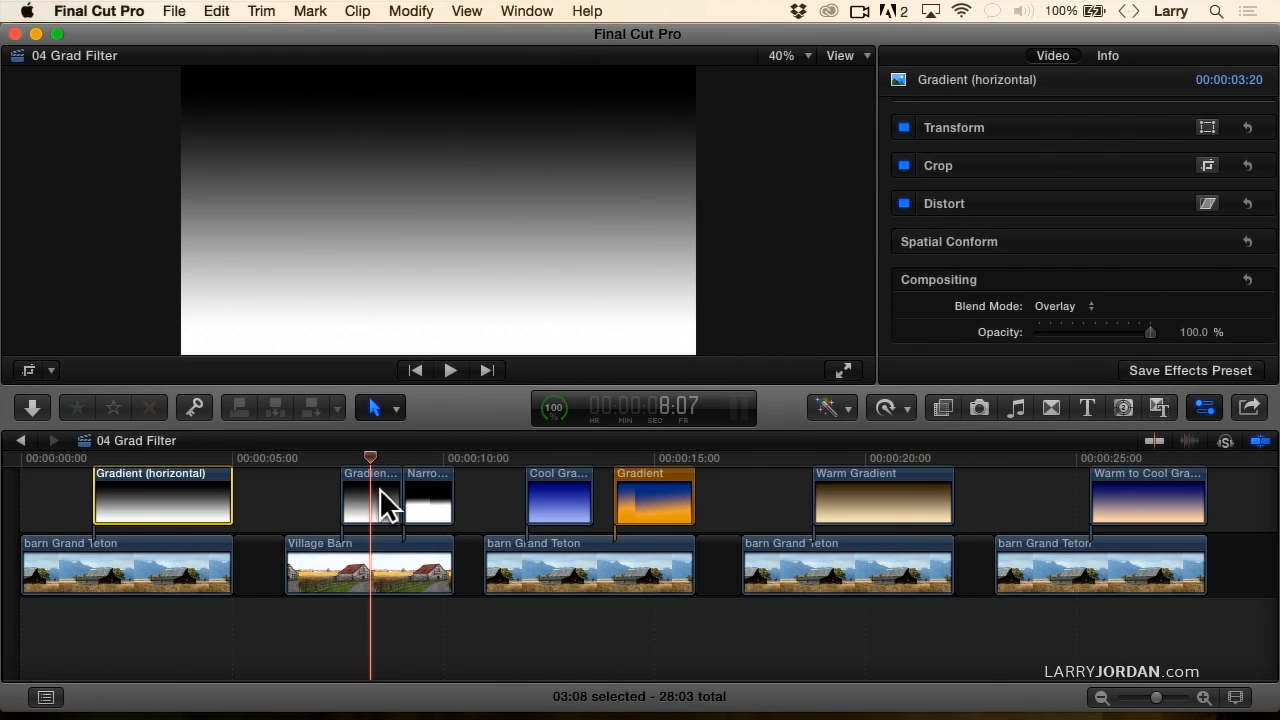
# Set the short gradient above Village Barn to Overlay and preview the toned sky.
pyautogui.click(370, 499)
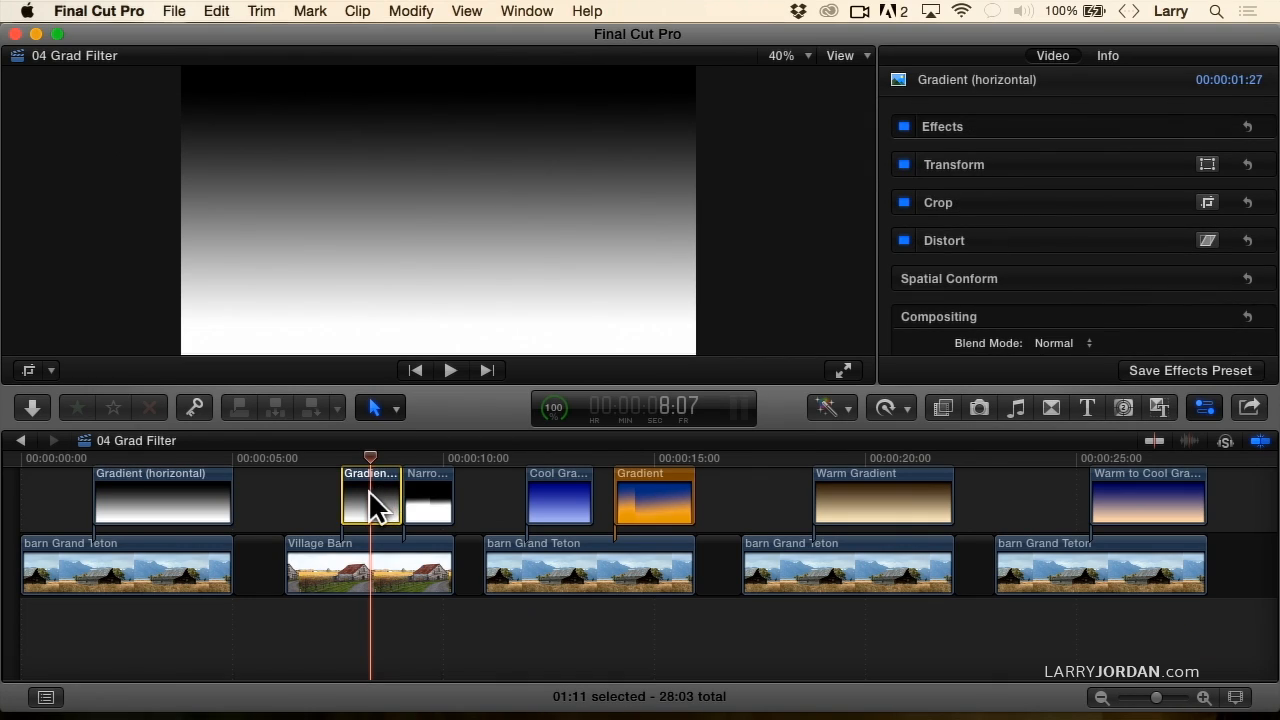
pyautogui.click(1054, 343)
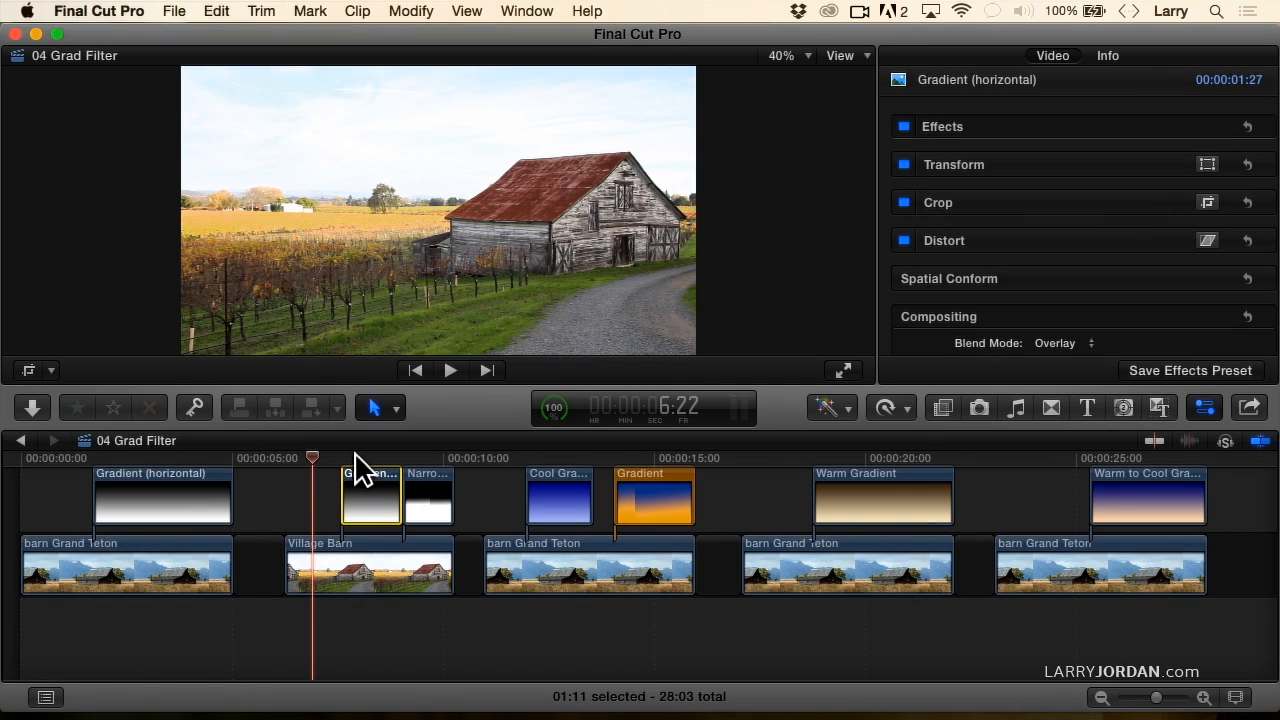
pyautogui.click(357, 458)
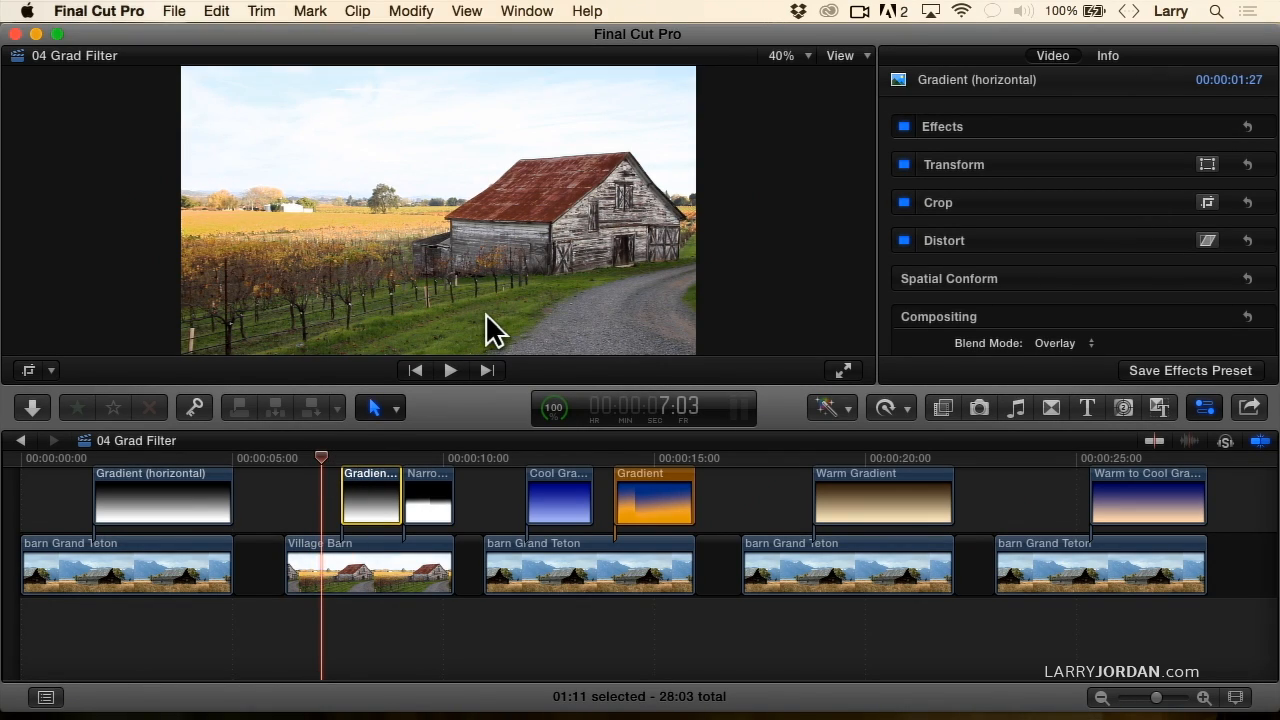
pyautogui.moveTo(395, 460)
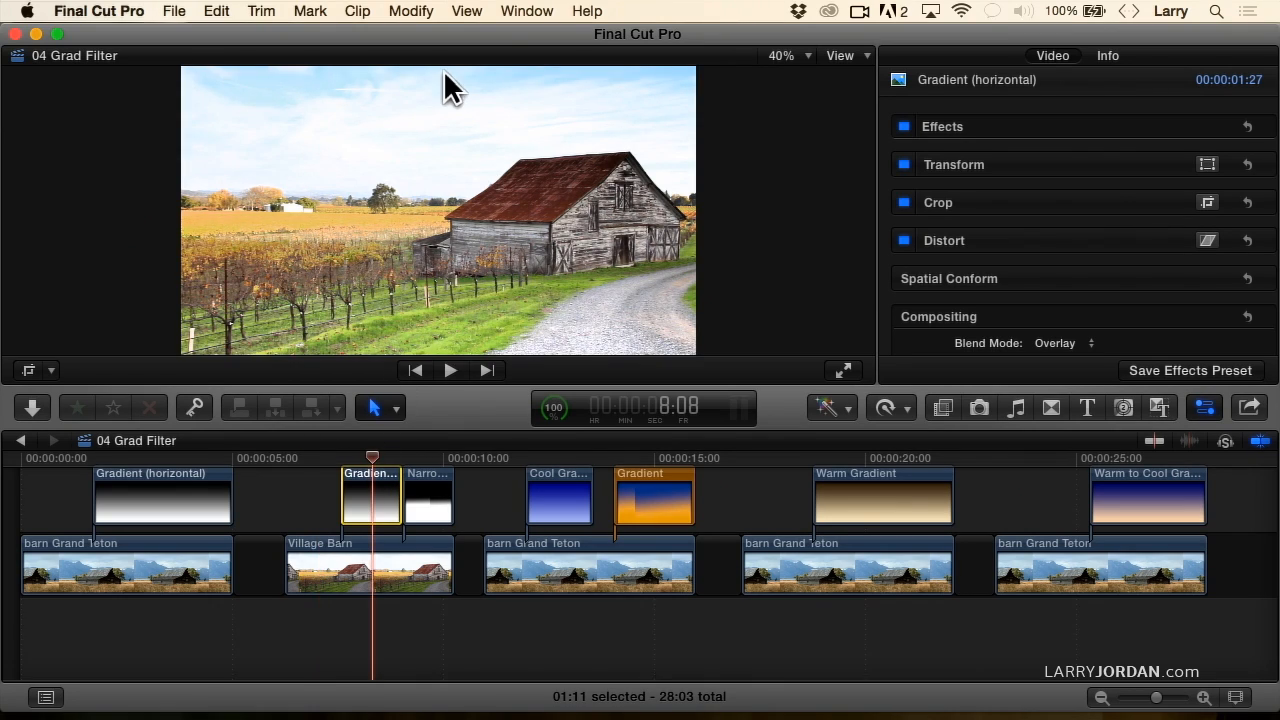
pyautogui.moveTo(465, 157)
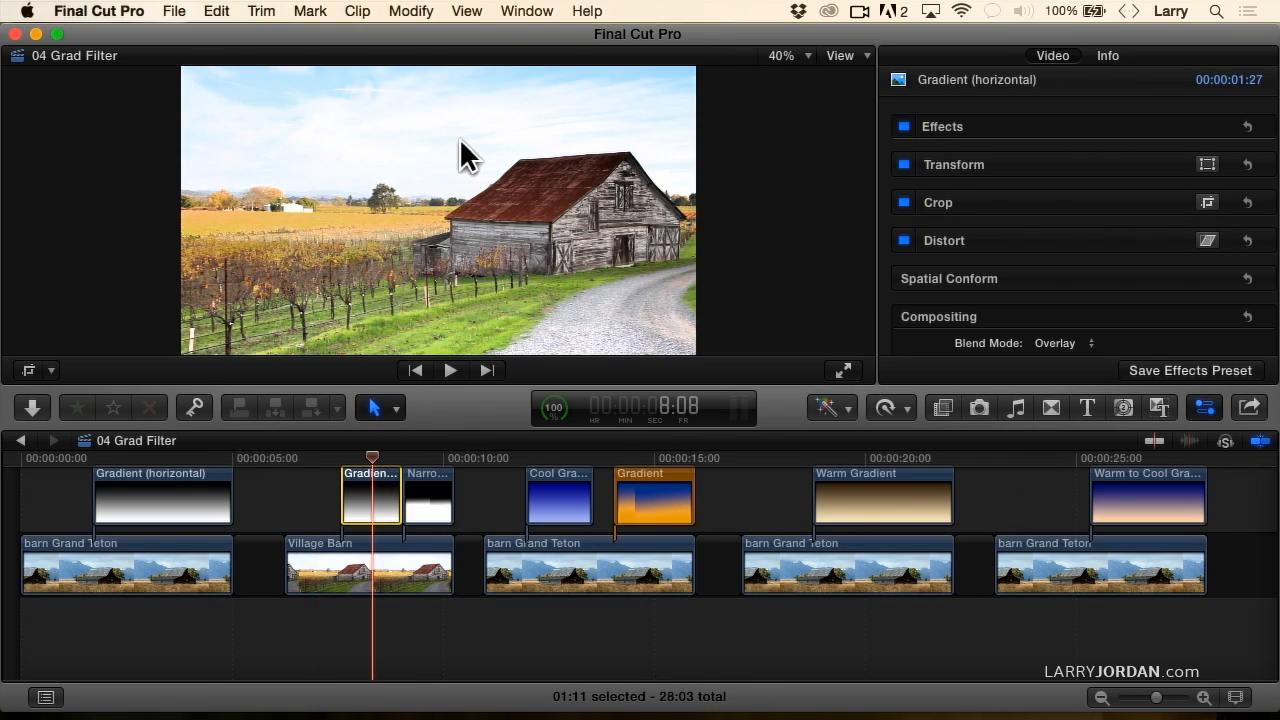
pyautogui.moveTo(374, 240)
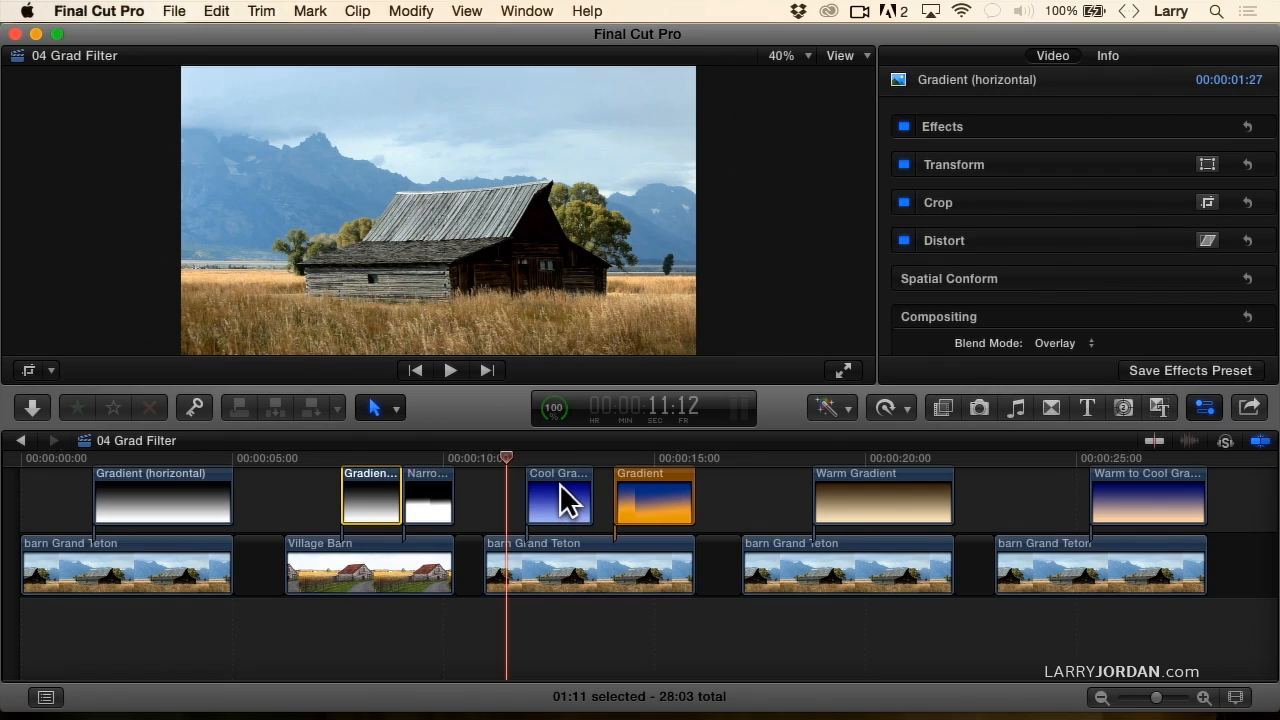
pyautogui.moveTo(569, 533)
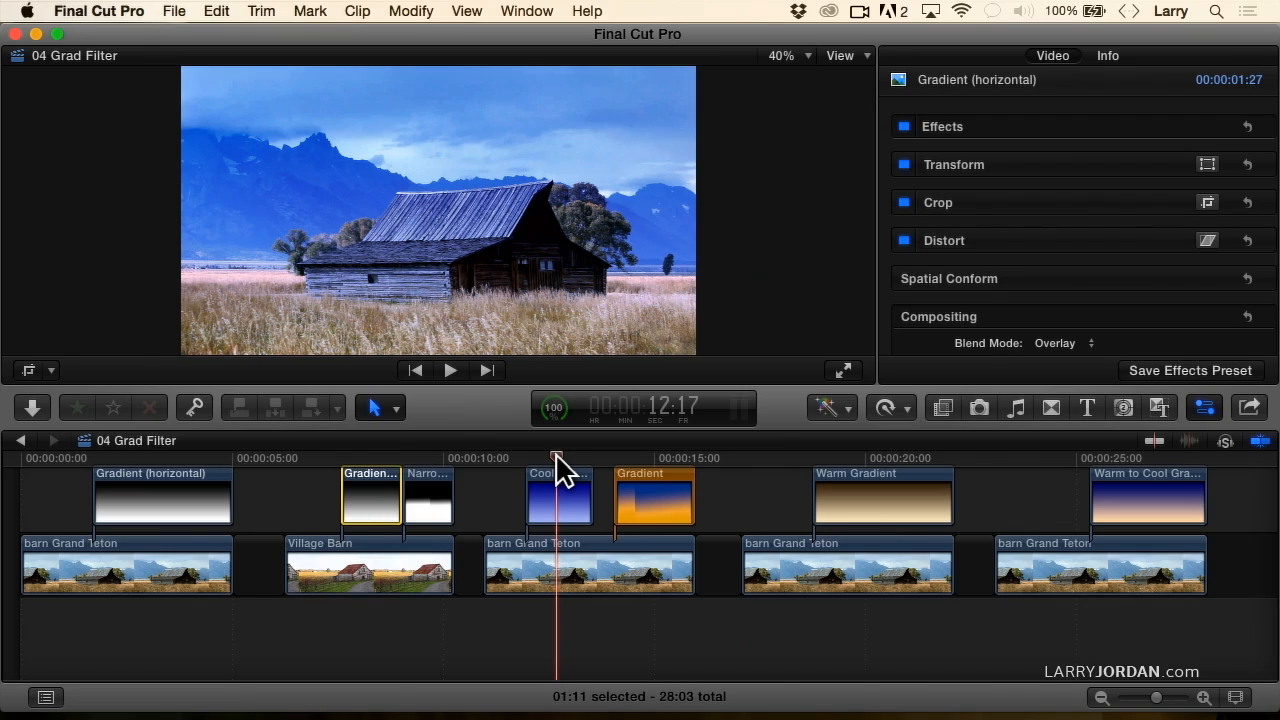
pyautogui.moveTo(510, 135)
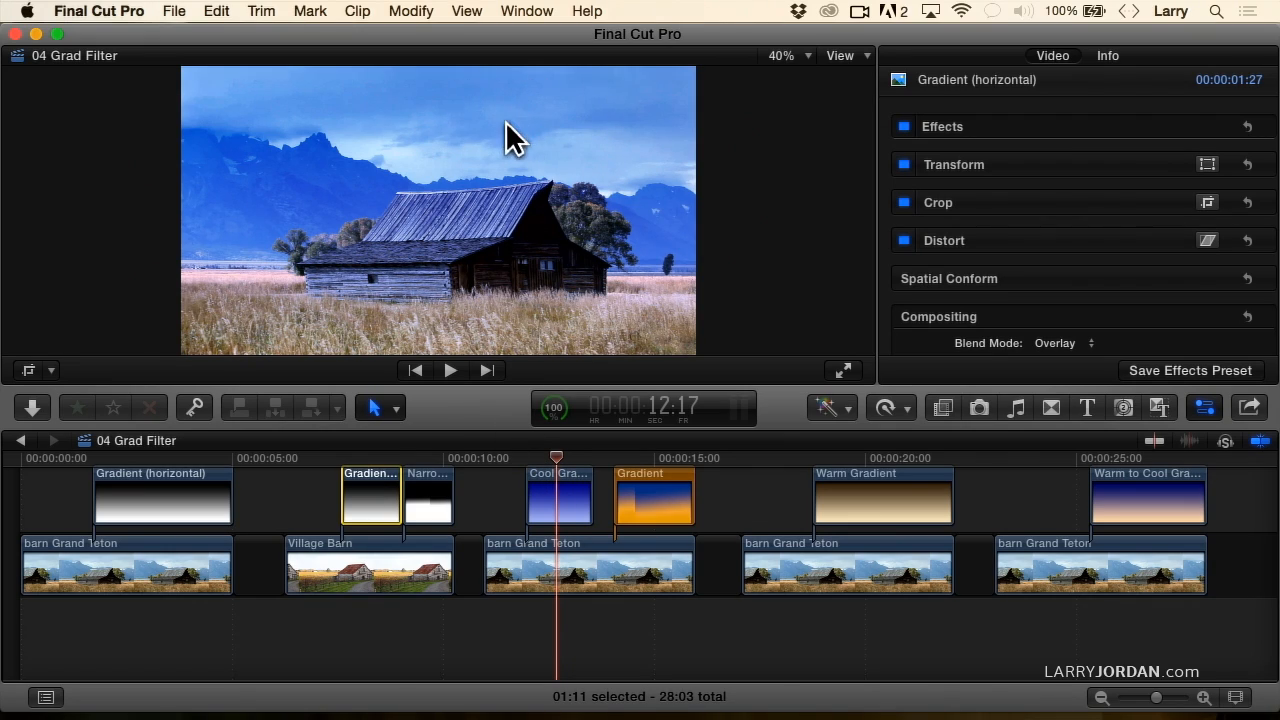
pyautogui.moveTo(555, 310)
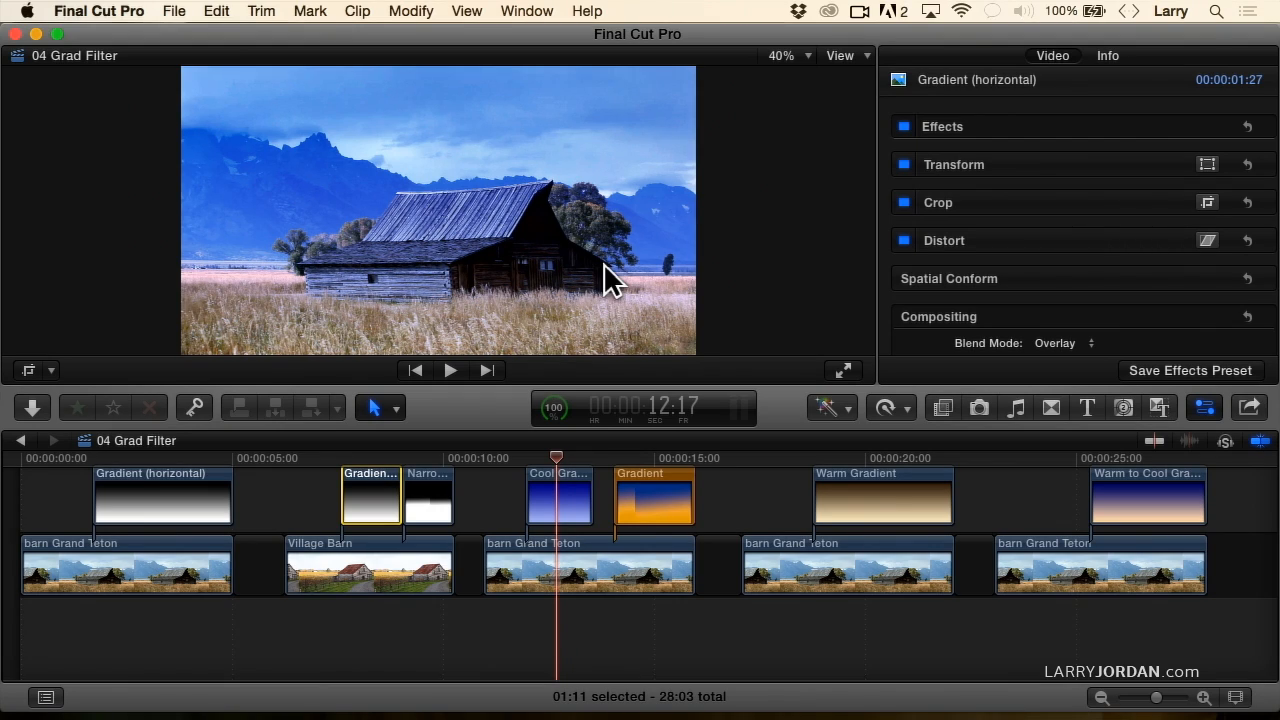
pyautogui.moveTo(510, 500)
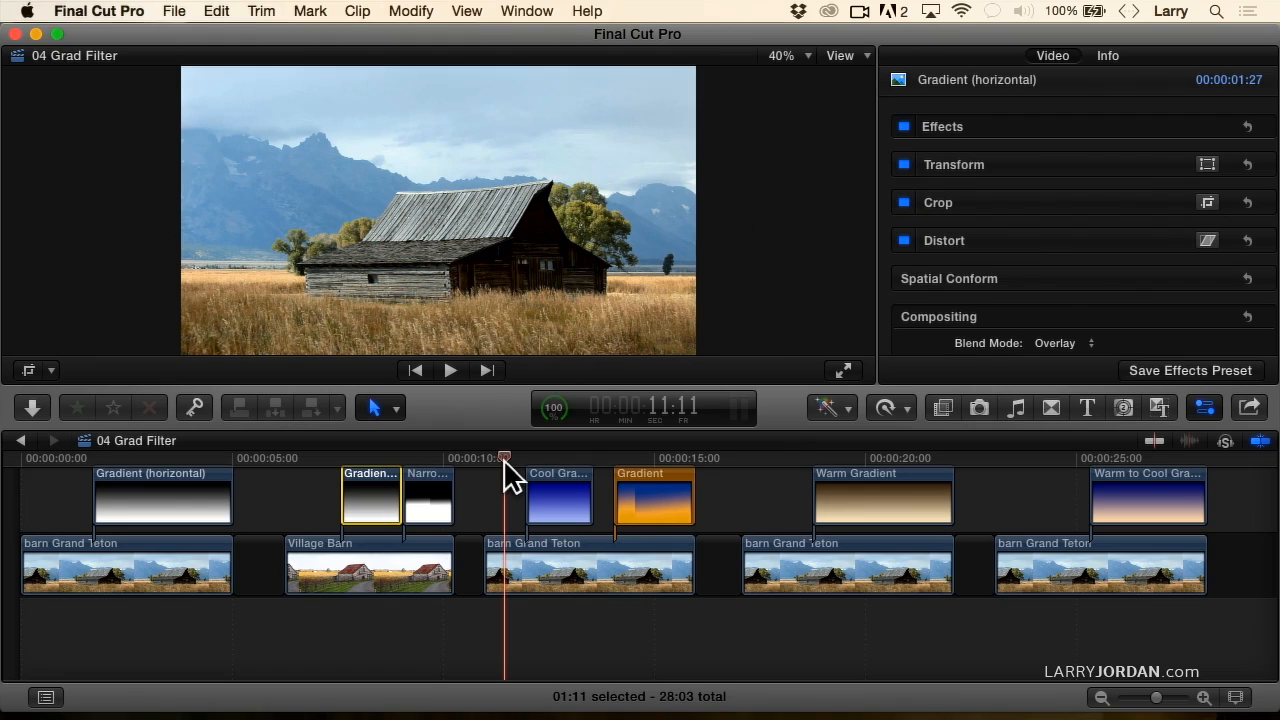
# Scrub the playhead into the Cool Gradient section to view the blue-tinted Grand Teton barn.
pyautogui.moveTo(505, 458); pyautogui.dragTo(560, 458)
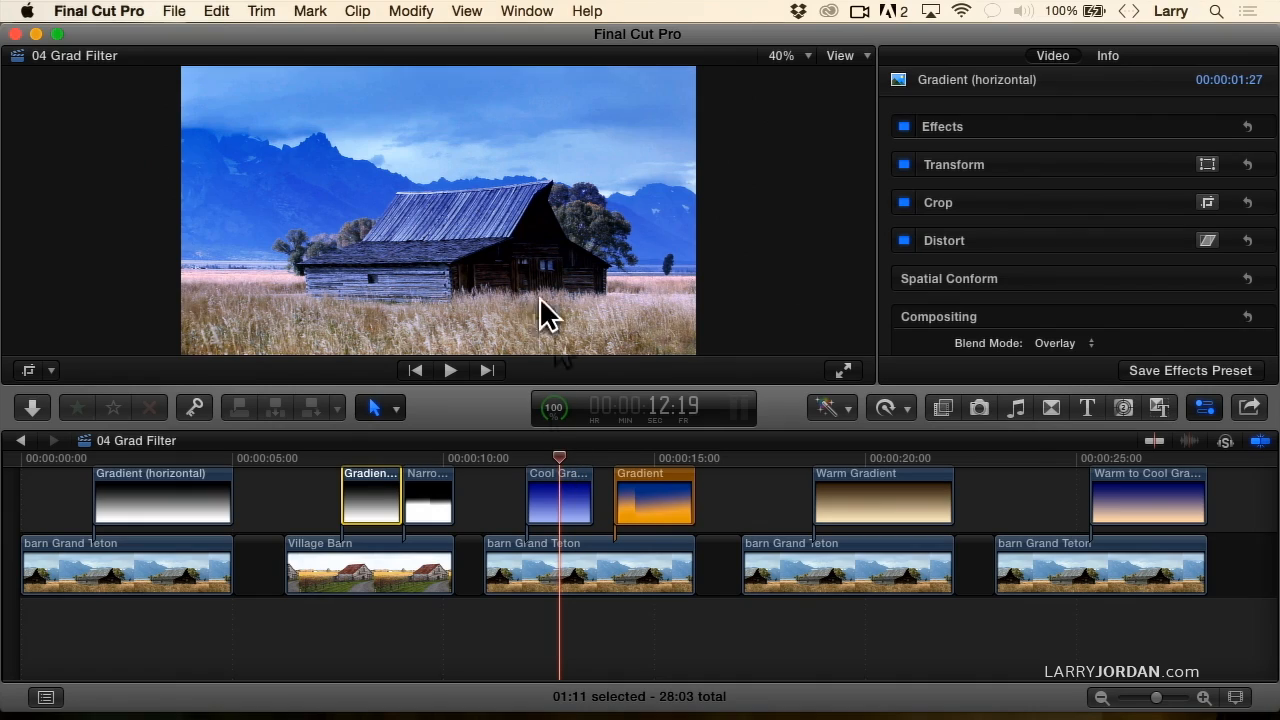
pyautogui.moveTo(500, 230)
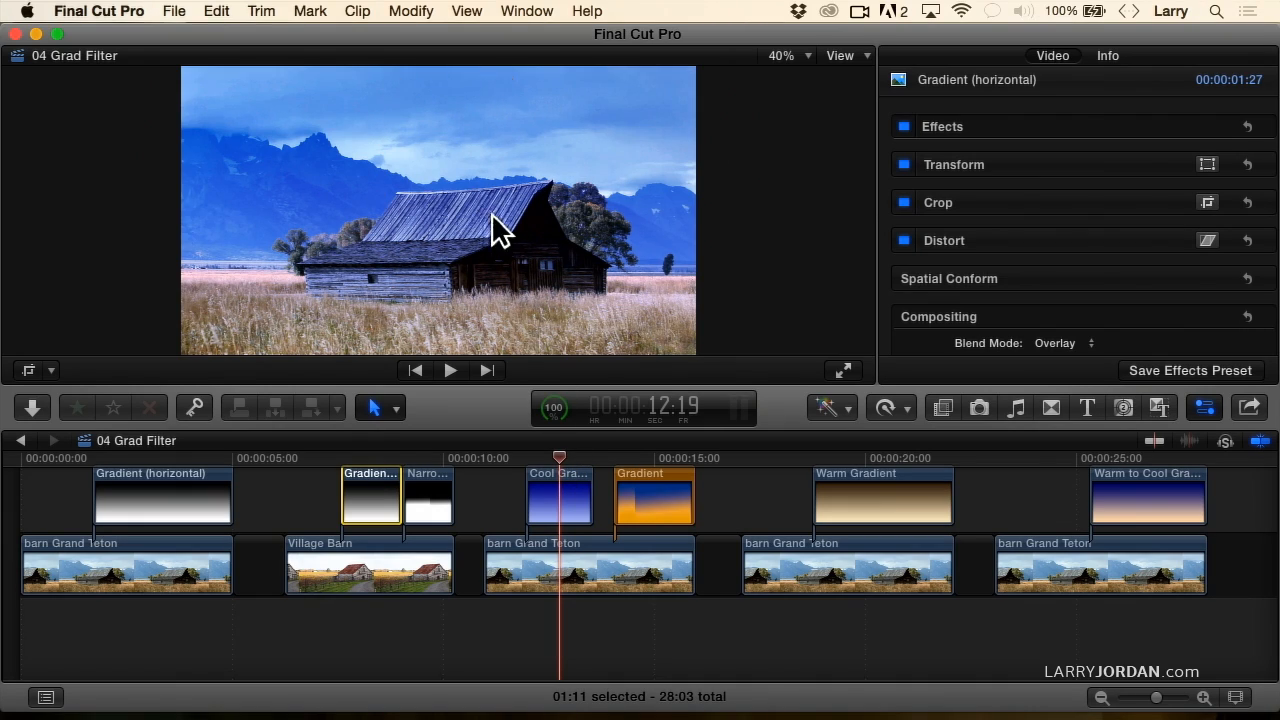
pyautogui.moveTo(418, 252)
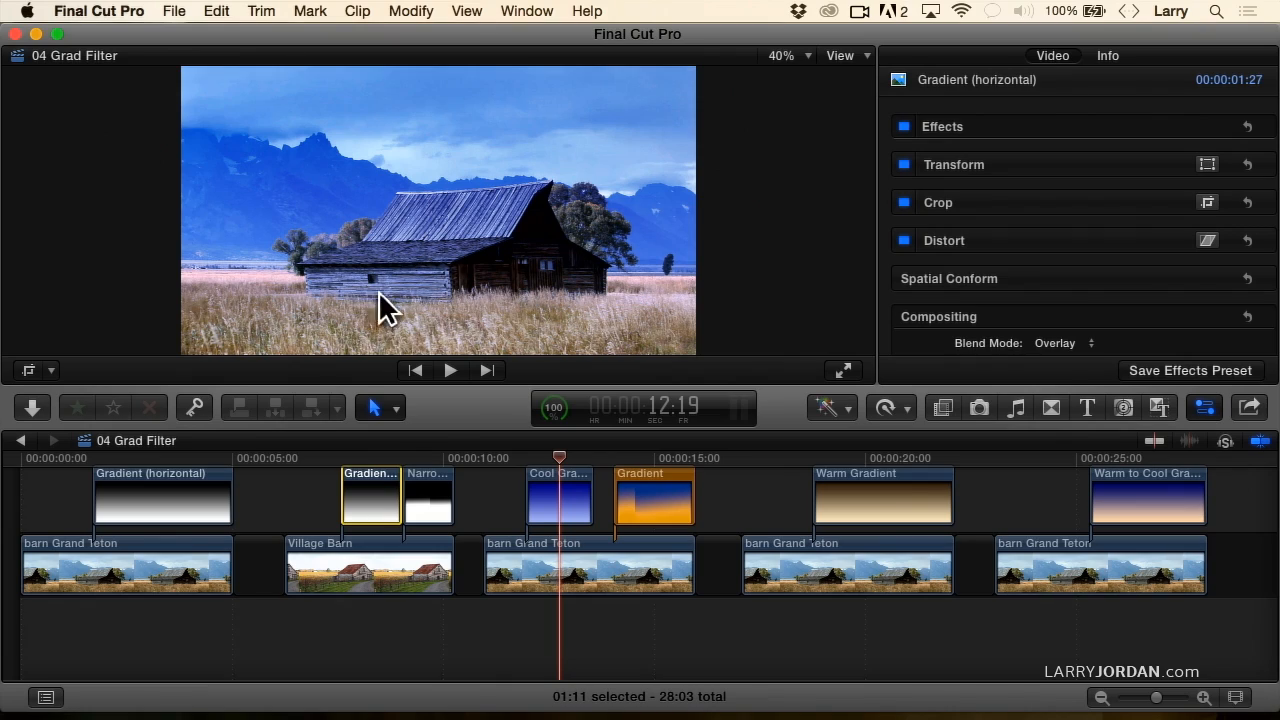
pyautogui.moveTo(462, 345)
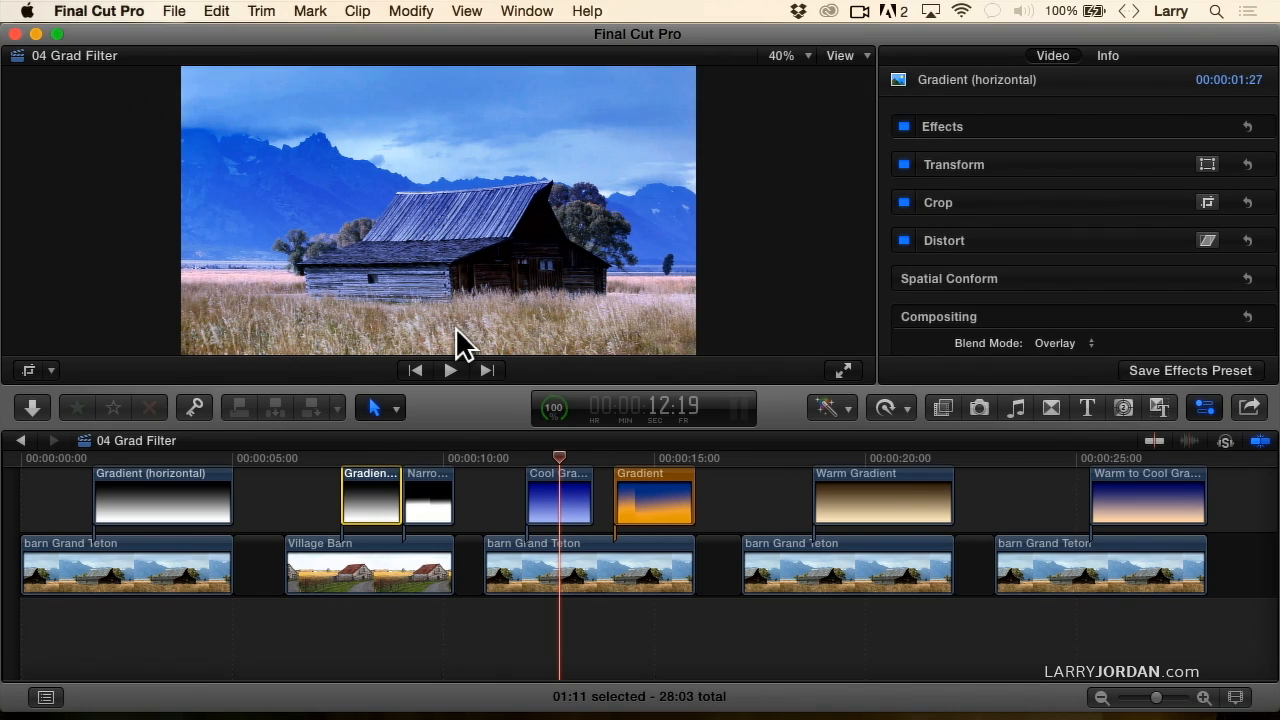
pyautogui.moveTo(565, 515)
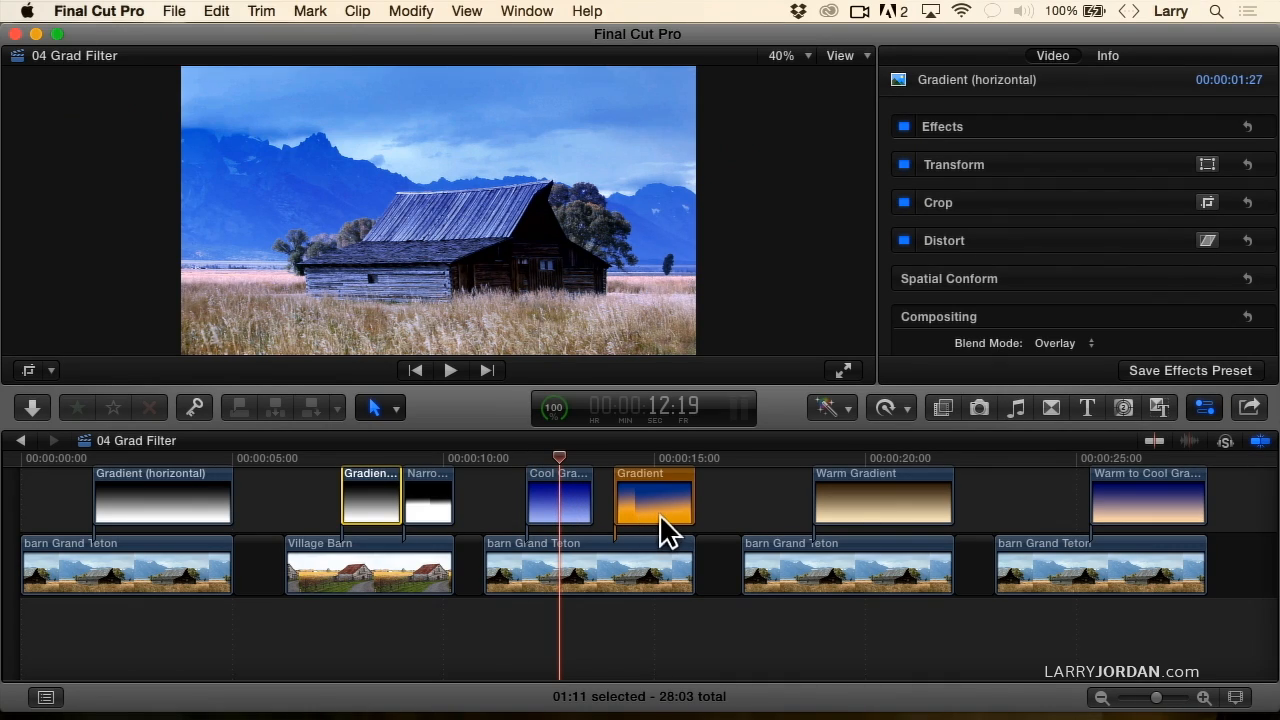
pyautogui.moveTo(663, 475)
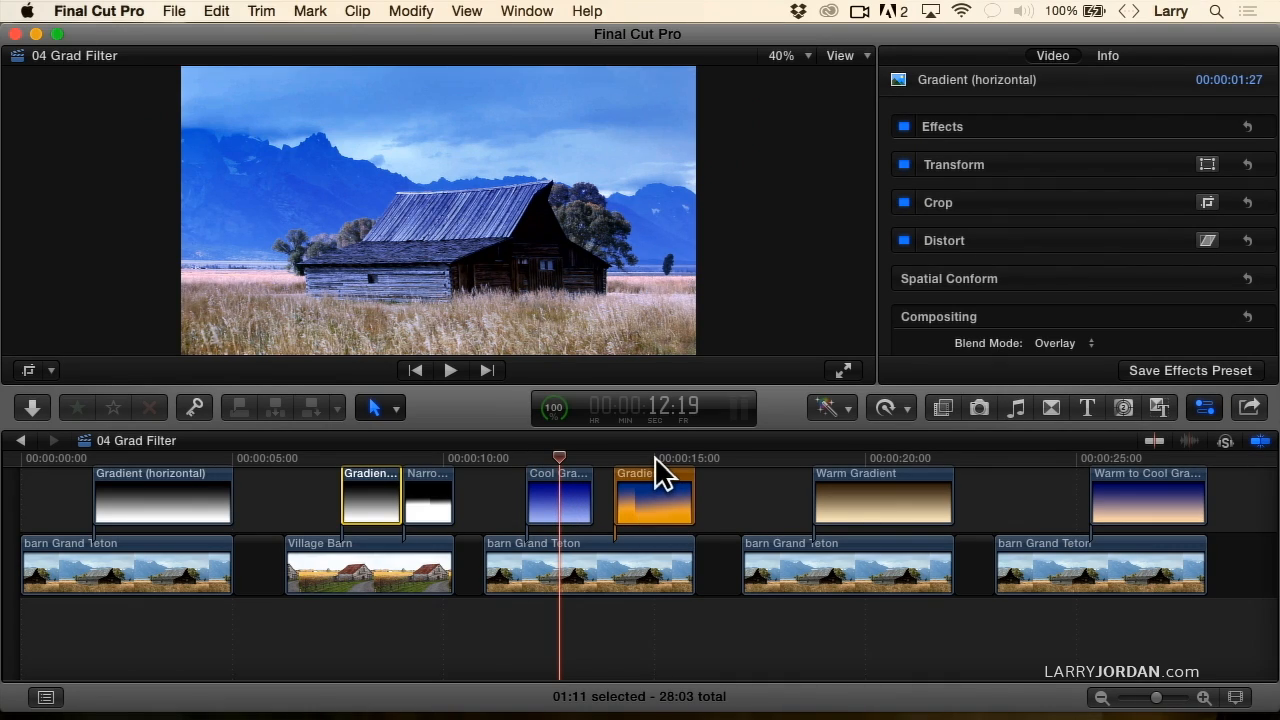
# Move the playhead over the orange Gradient clip to view the golden-toned barn.
pyautogui.click(653, 458)
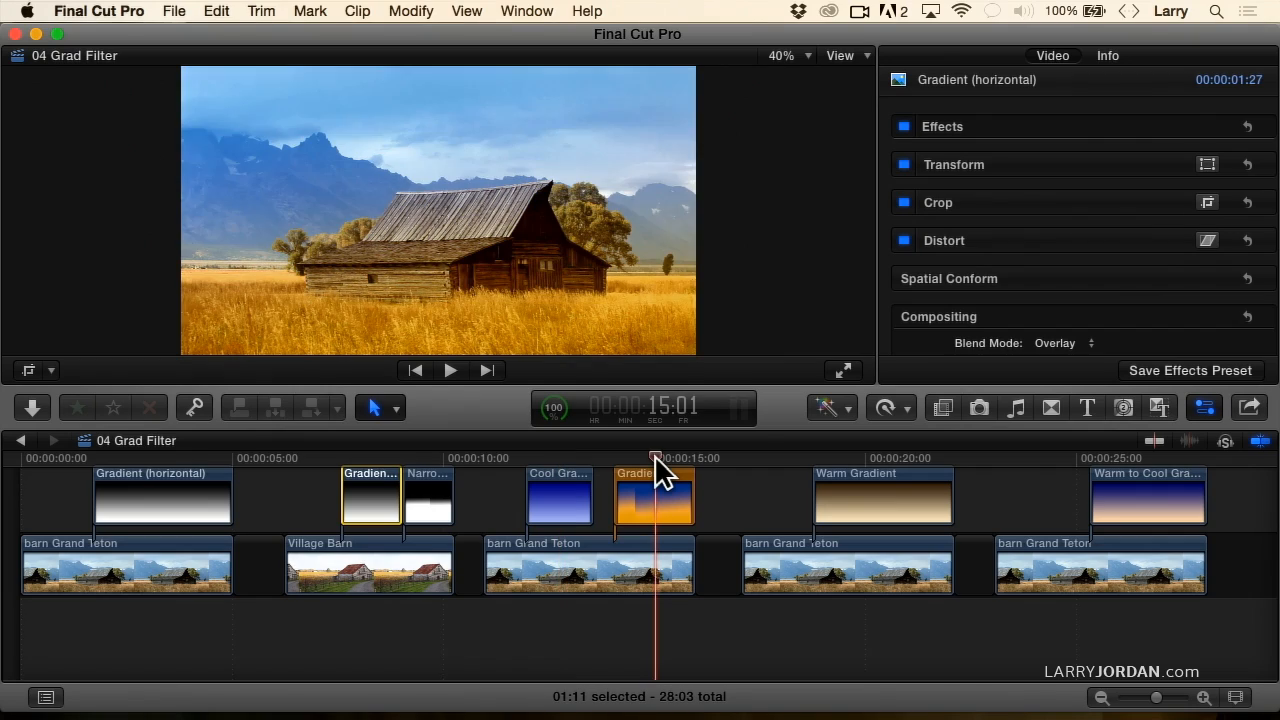
pyautogui.moveTo(532, 350)
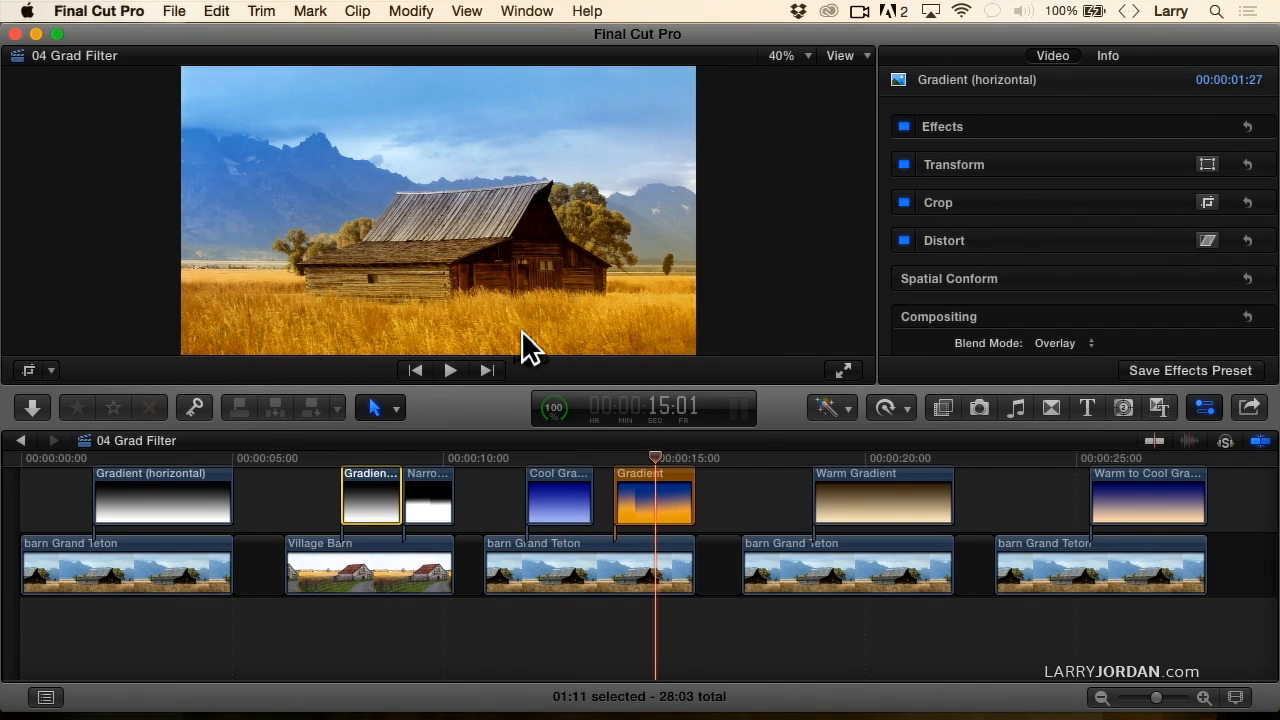
pyautogui.moveTo(485, 355)
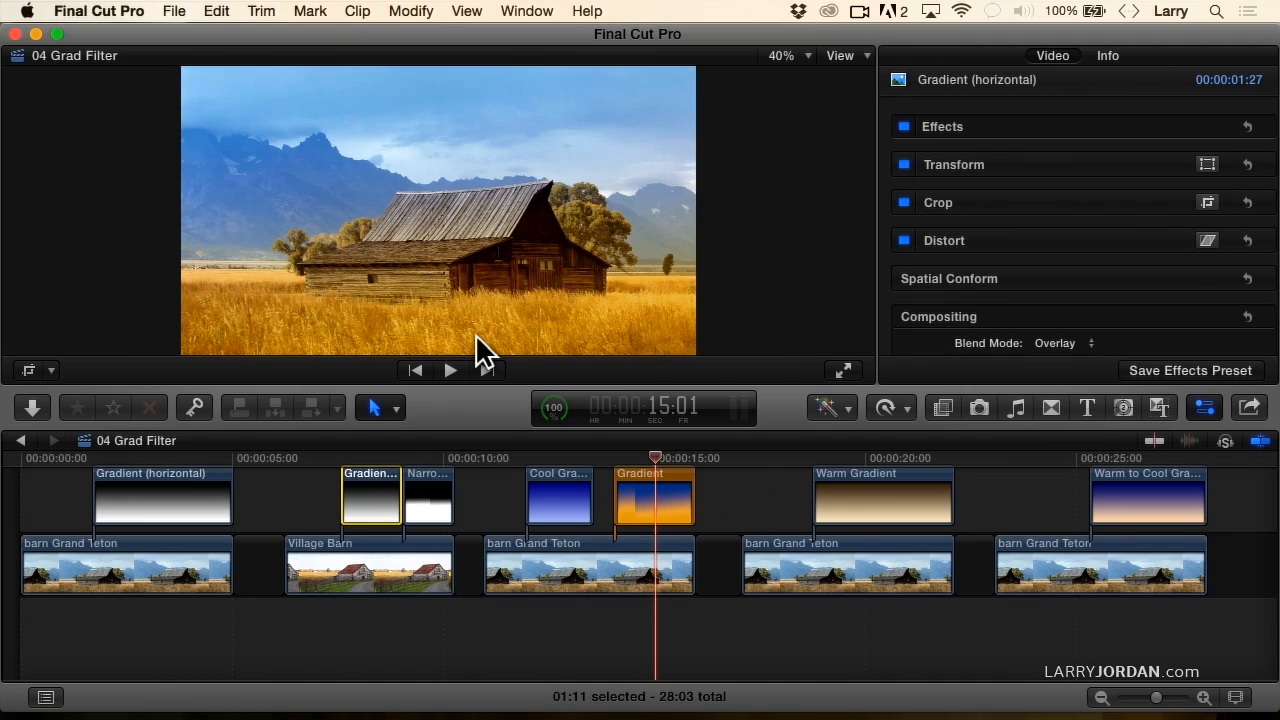
pyautogui.moveTo(470, 95)
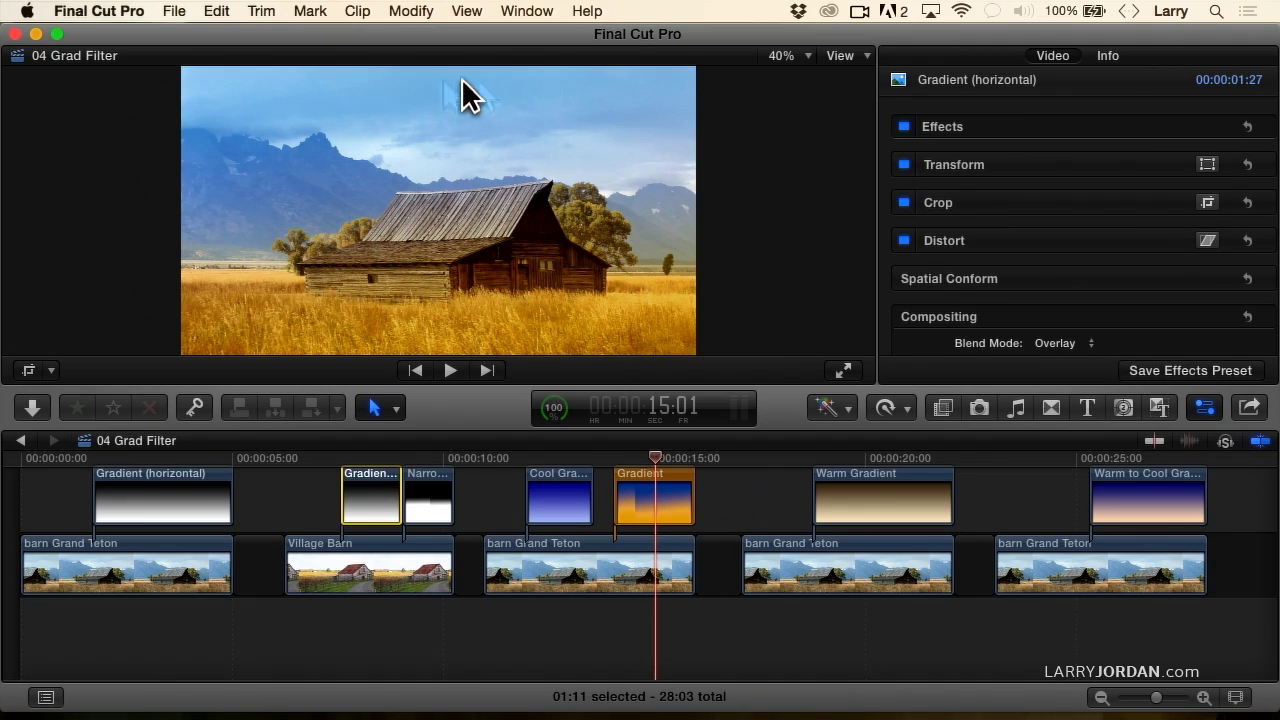
pyautogui.moveTo(516, 143)
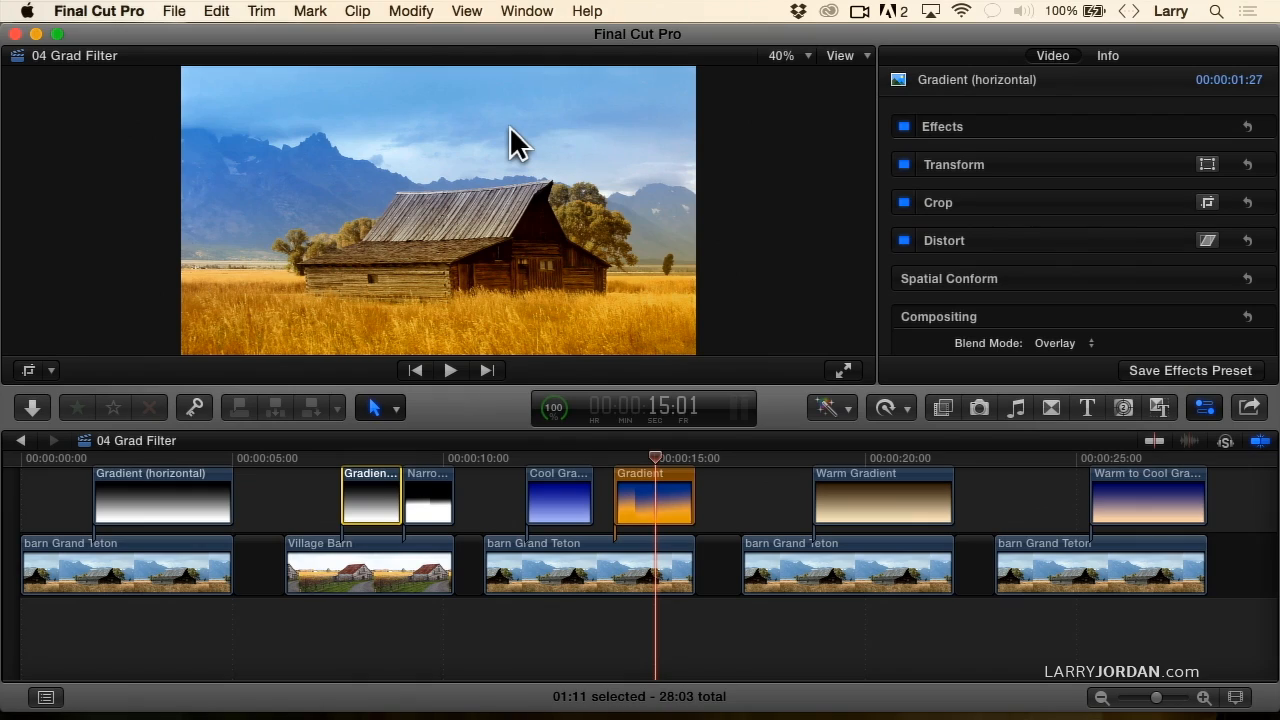
pyautogui.moveTo(490, 333)
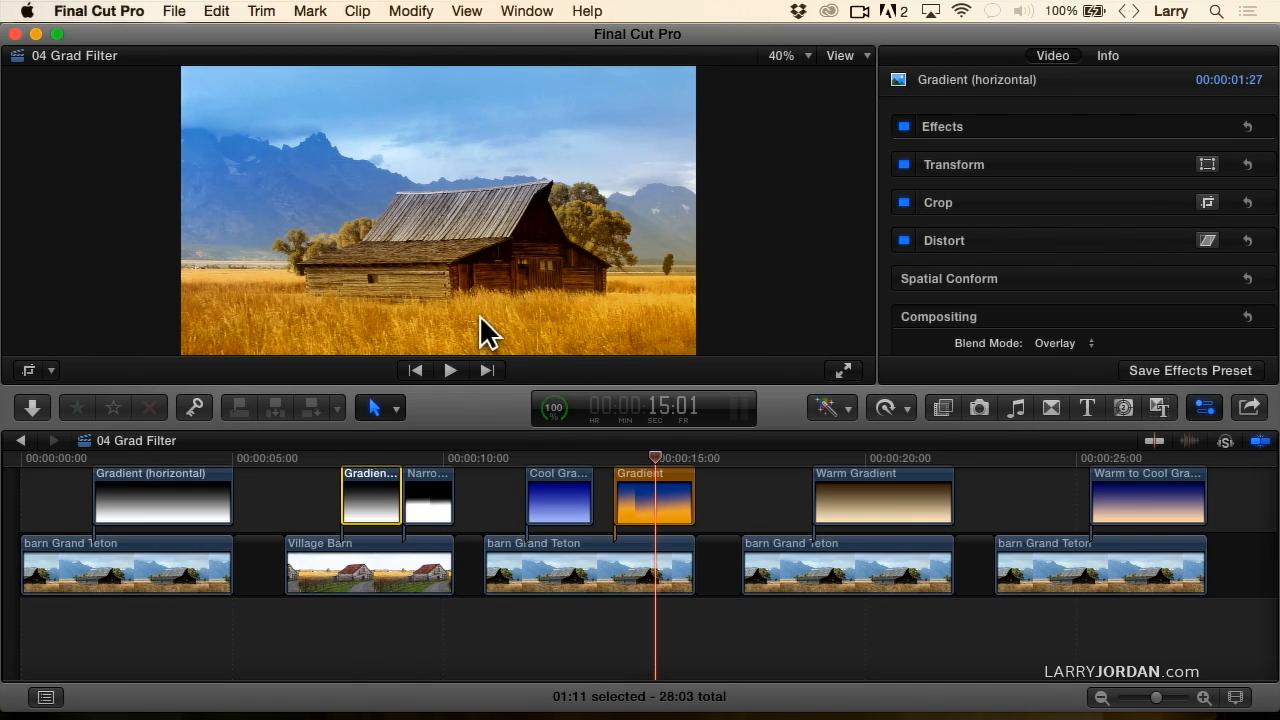
pyautogui.moveTo(670, 512)
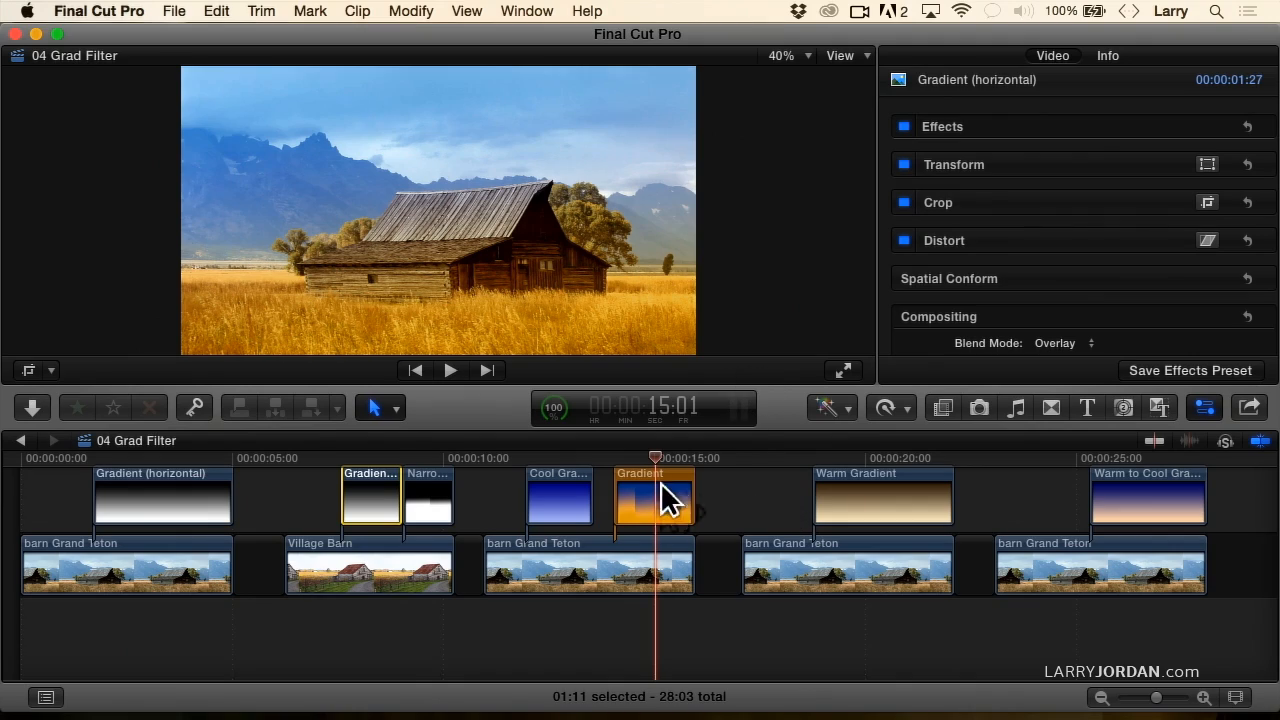
pyautogui.moveTo(890, 535)
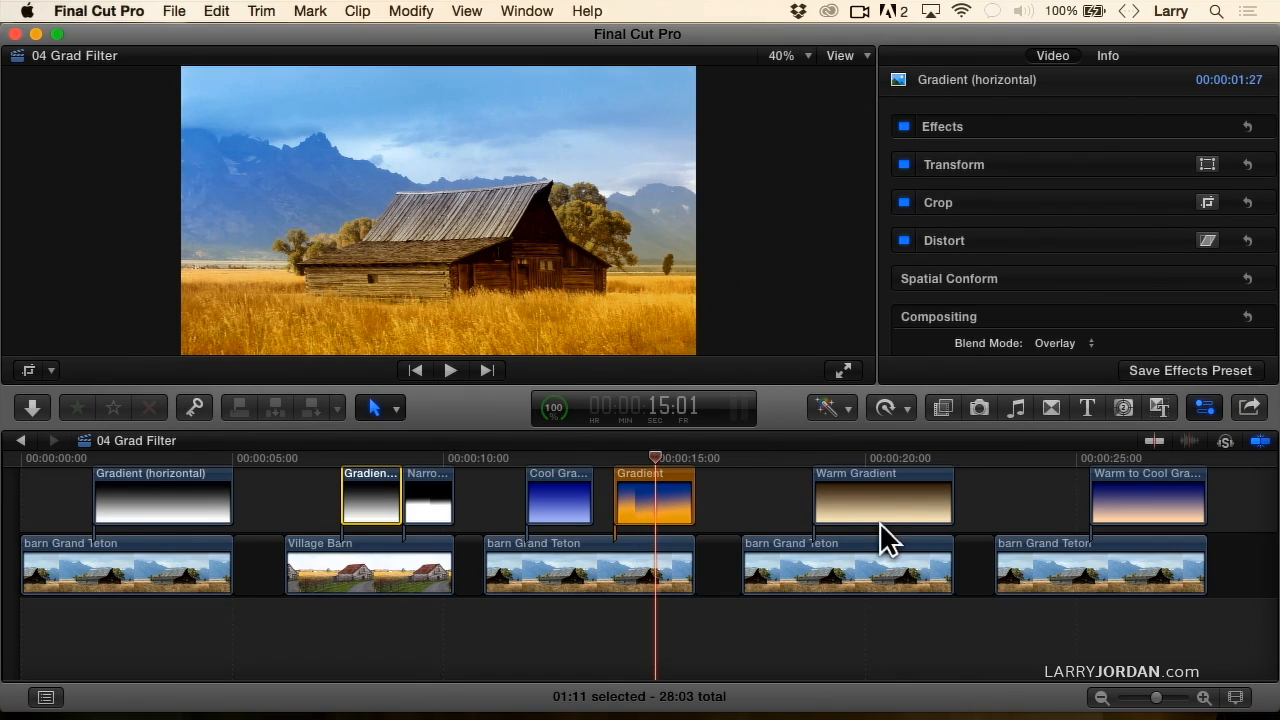
pyautogui.moveTo(876, 487)
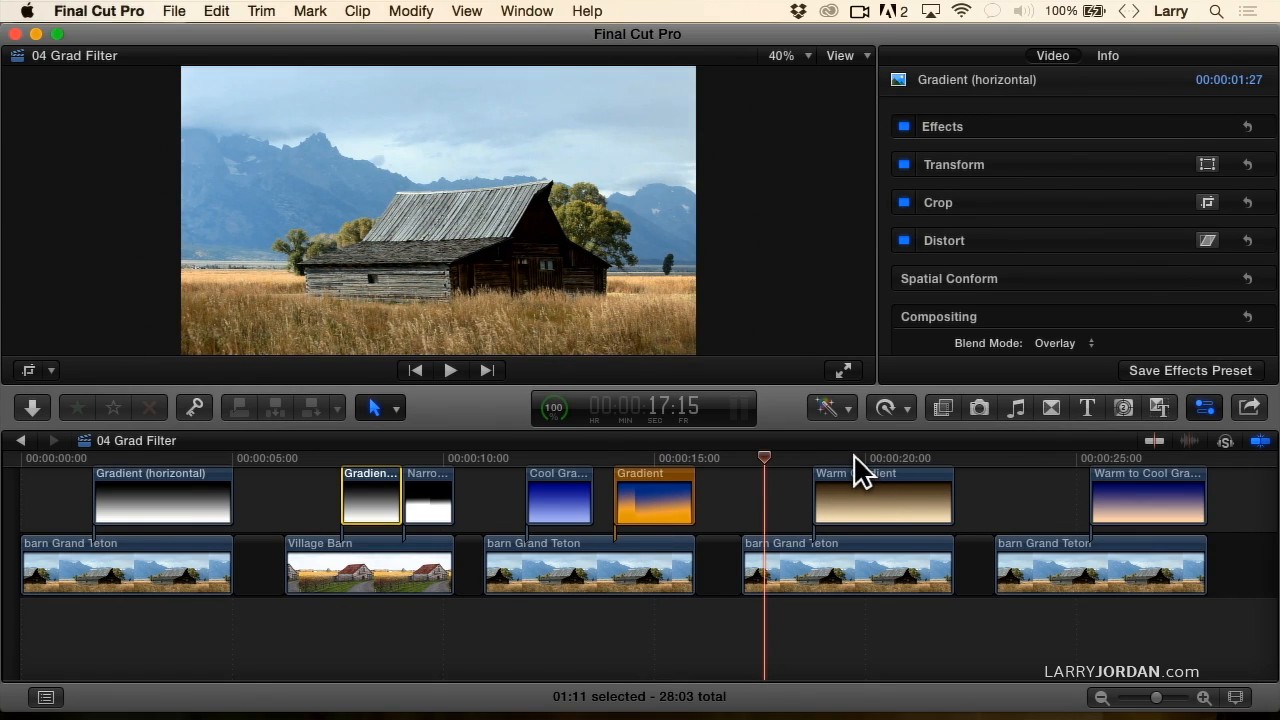
# Move the playhead over the Warm Gradient clip to view golden grass under a softer sky.
pyautogui.click(854, 458)
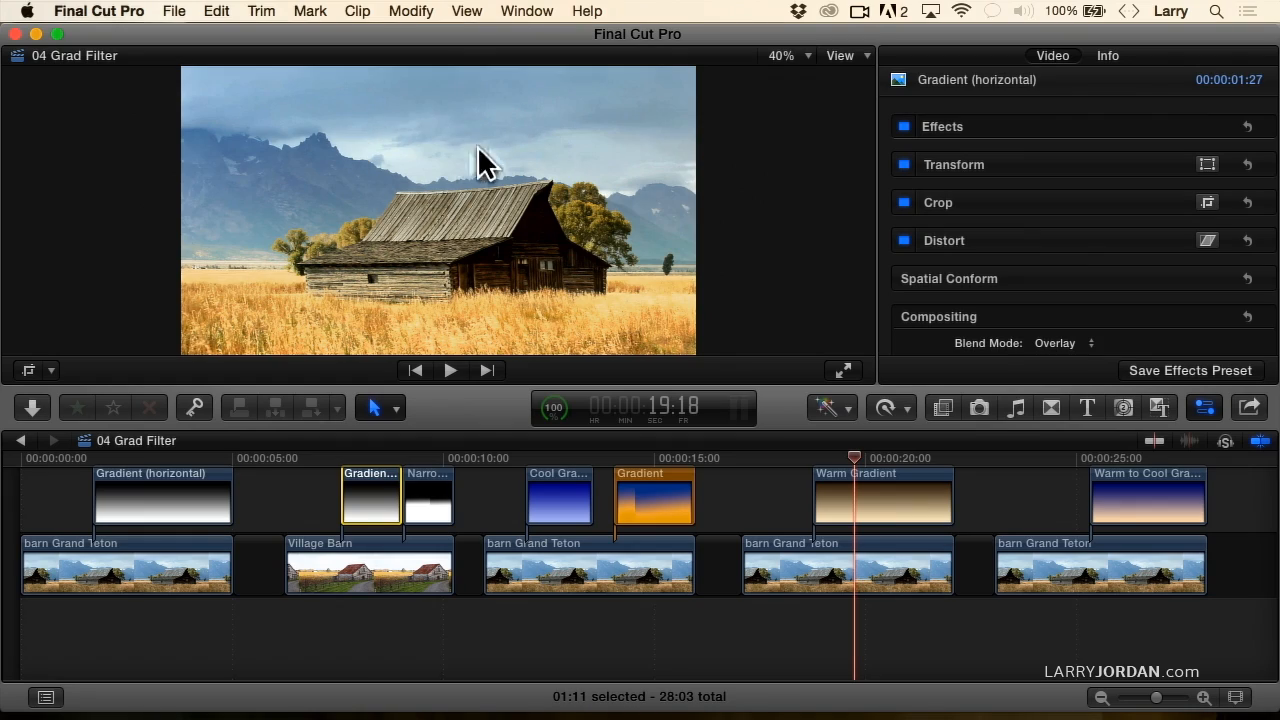
pyautogui.moveTo(416, 188)
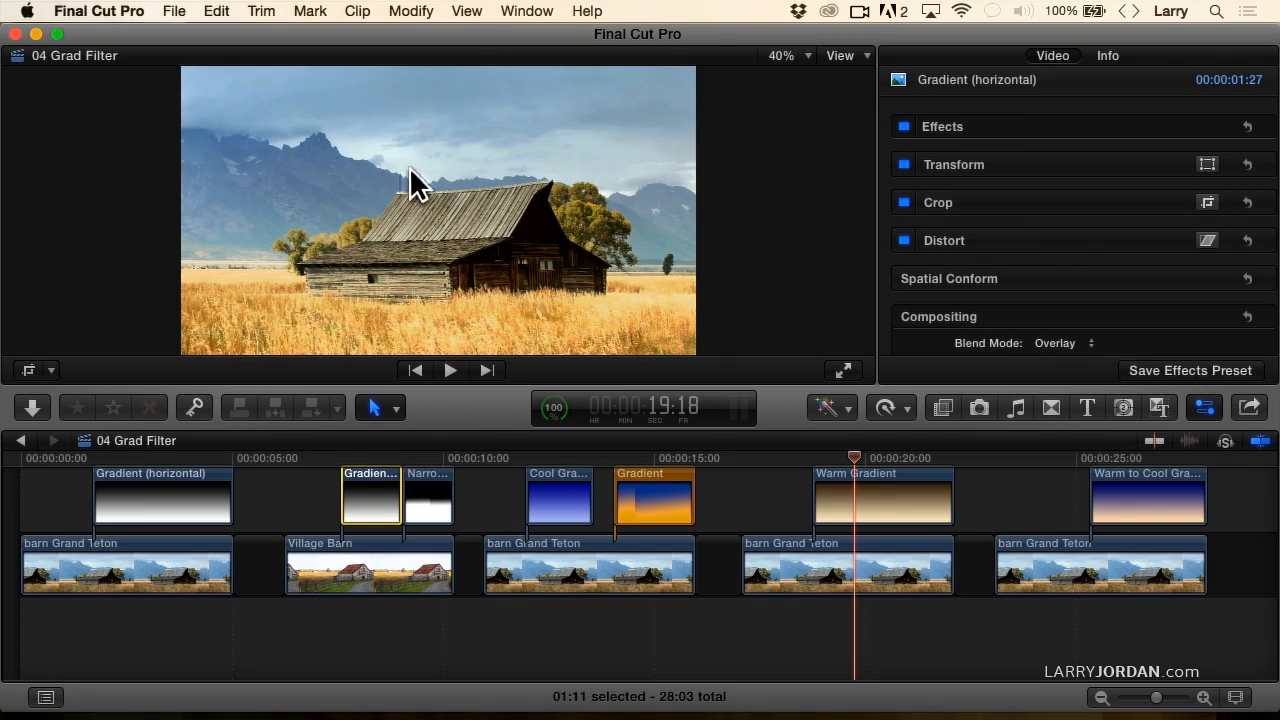
pyautogui.moveTo(460, 180)
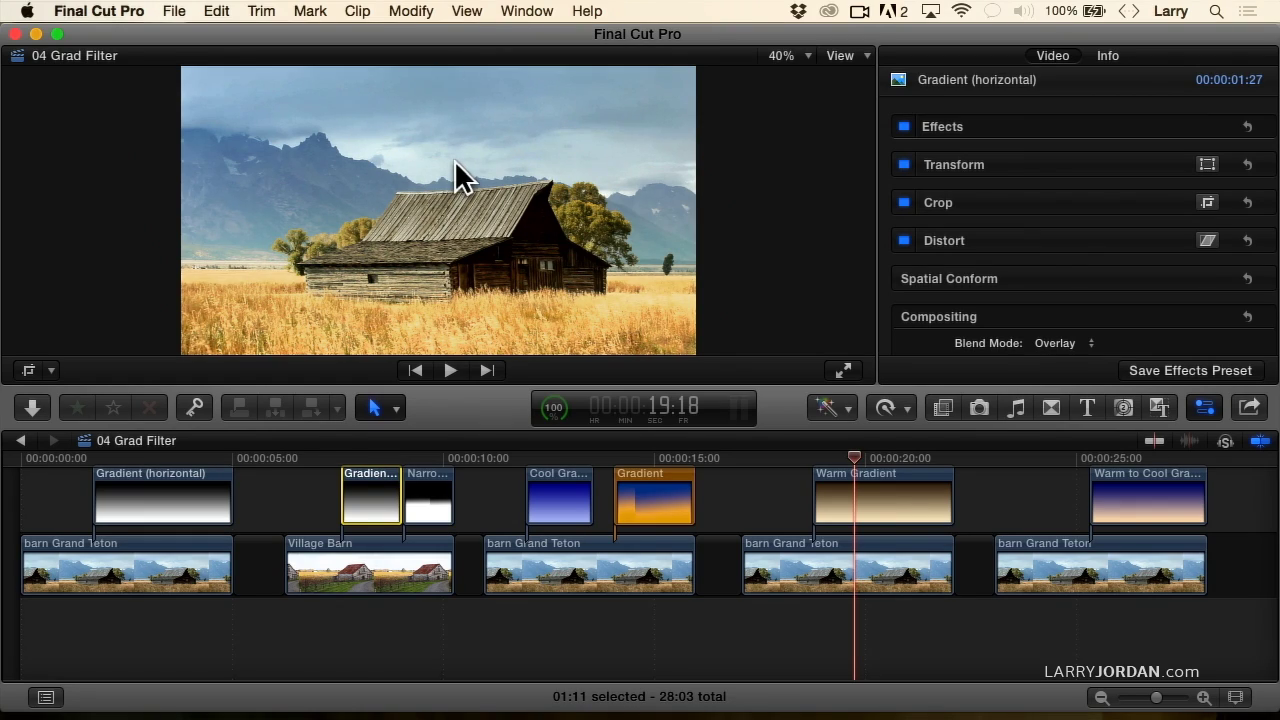
pyautogui.moveTo(470, 135)
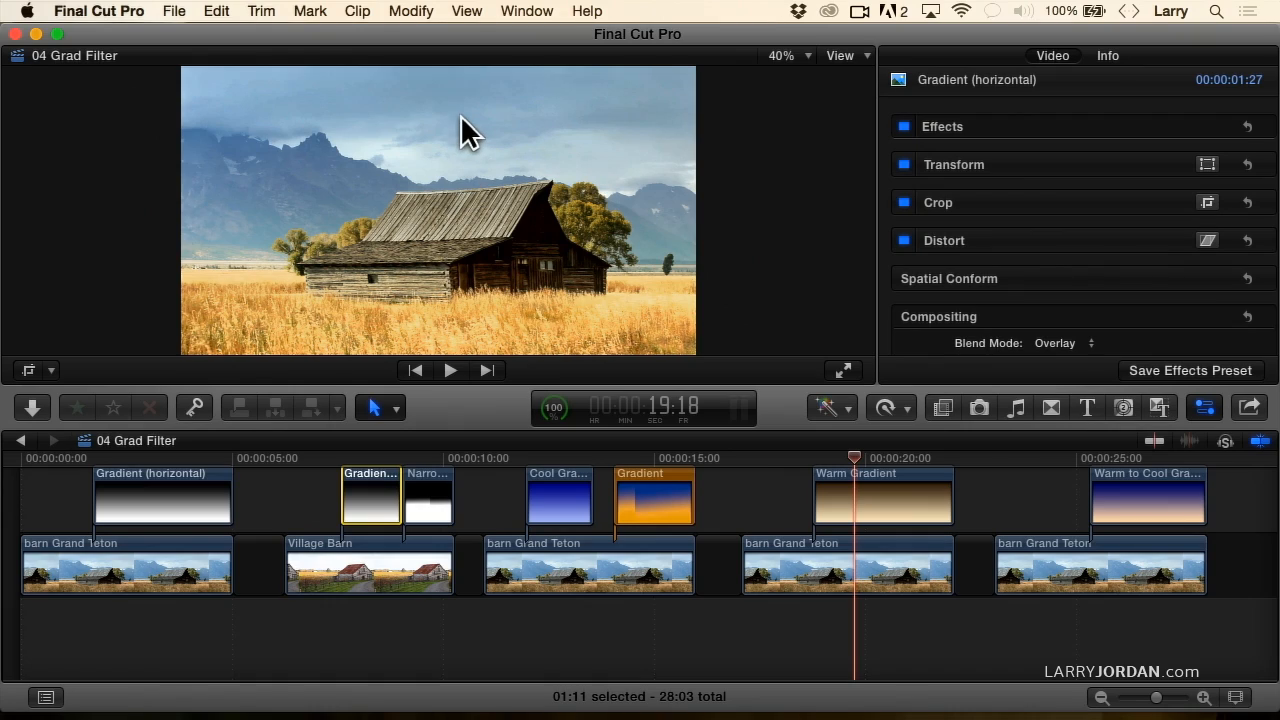
pyautogui.moveTo(500, 275)
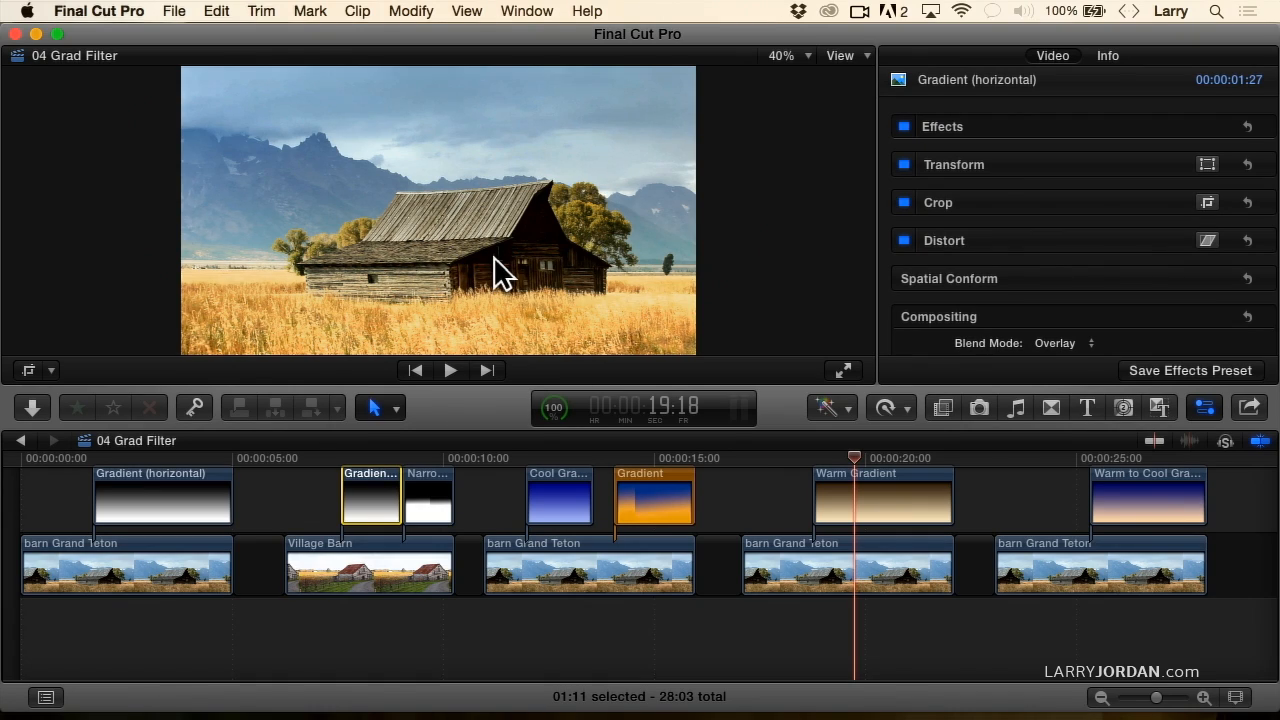
pyautogui.moveTo(397, 300)
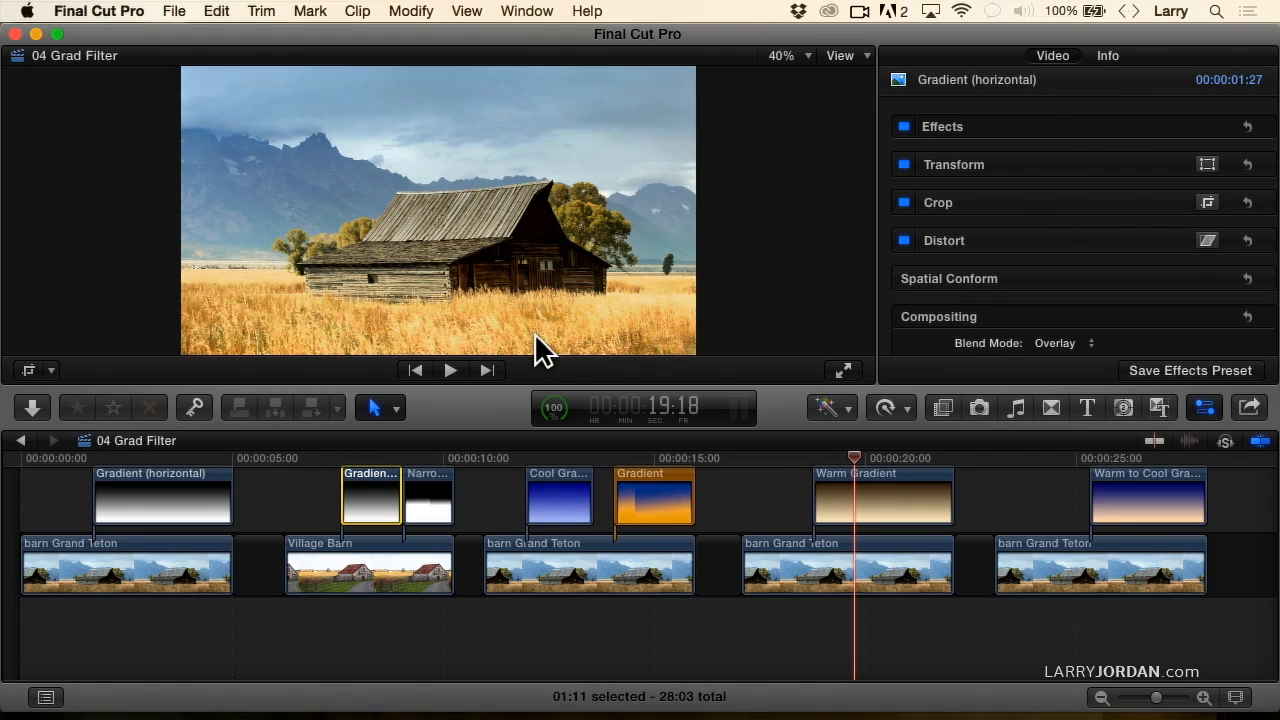
pyautogui.moveTo(998, 460)
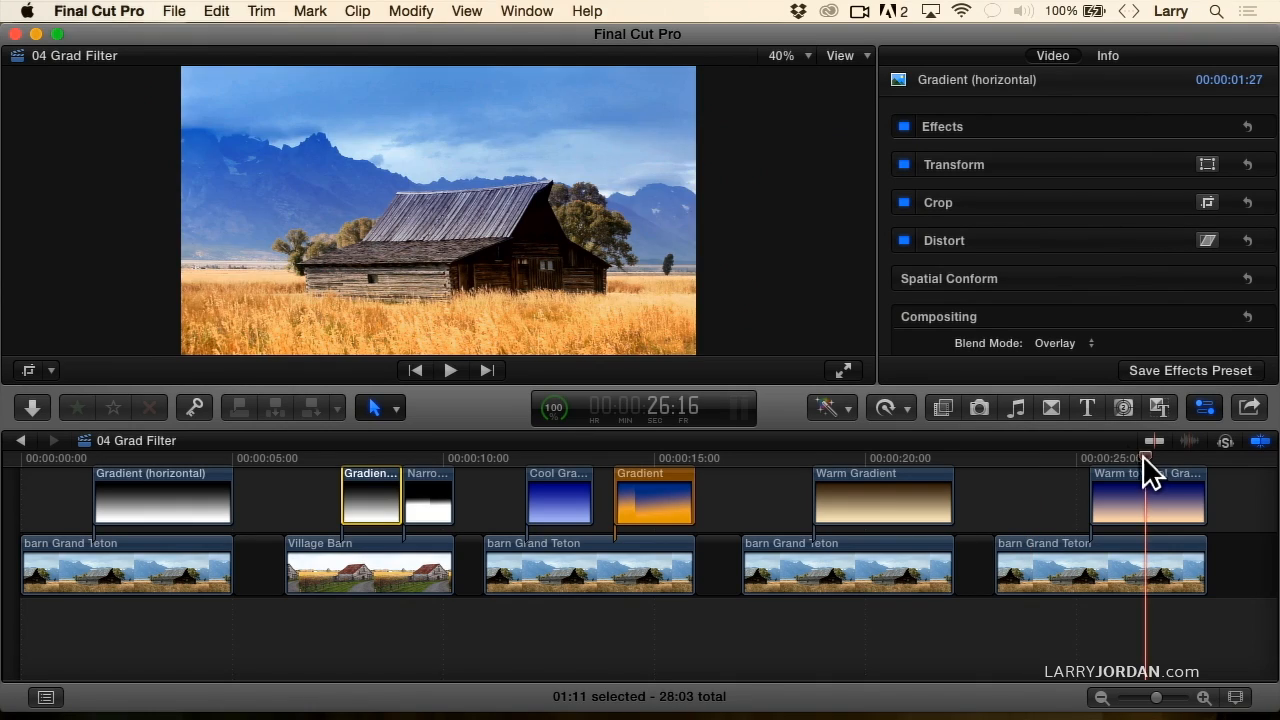
pyautogui.moveTo(553, 128)
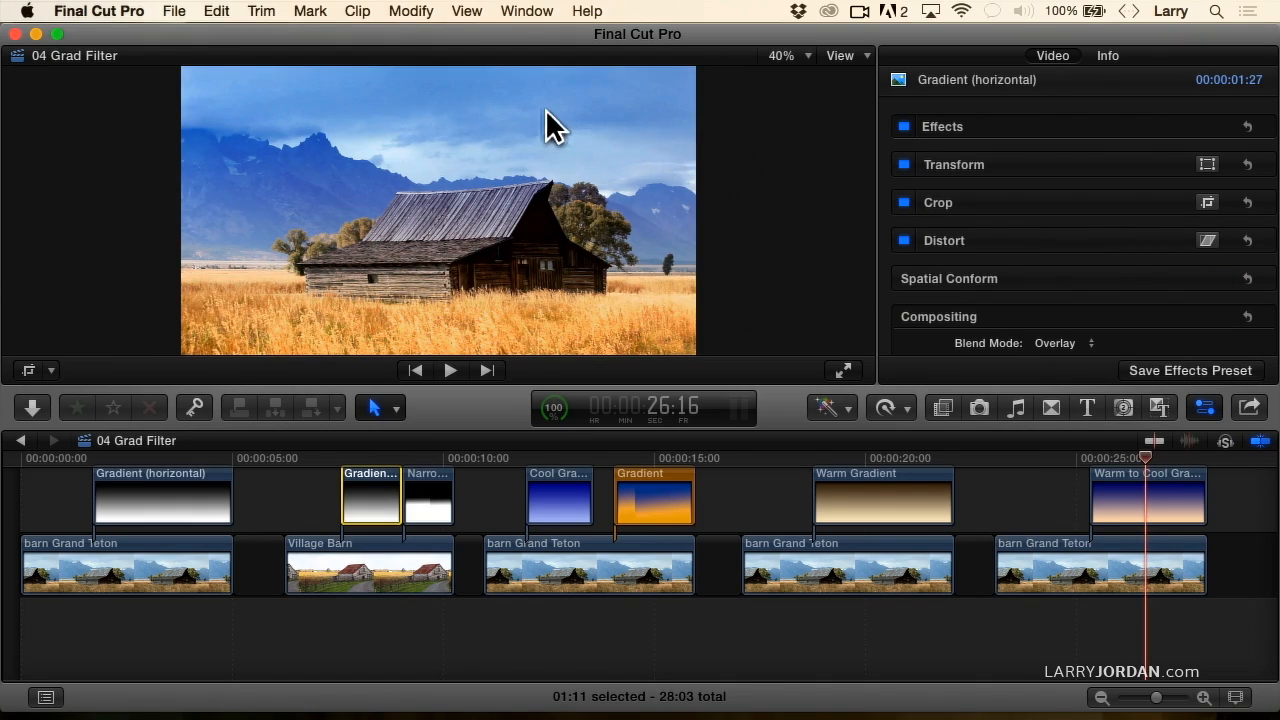
pyautogui.moveTo(425, 340)
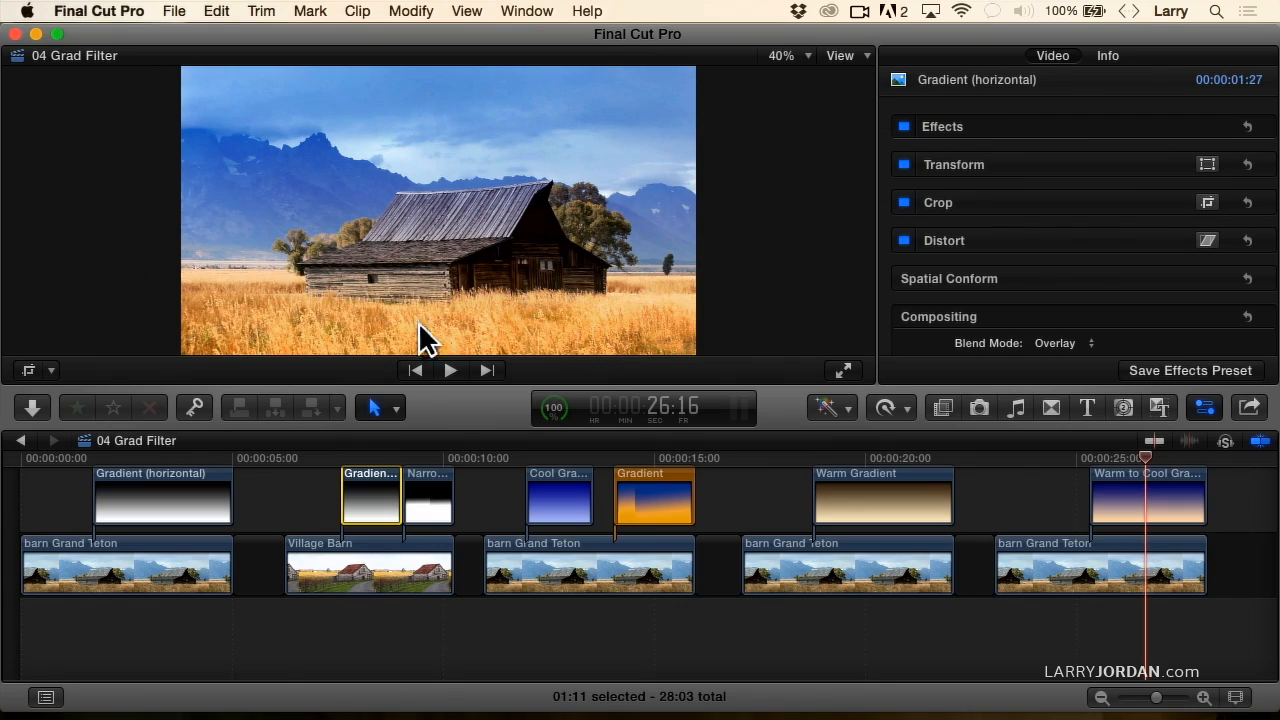
pyautogui.moveTo(490, 210)
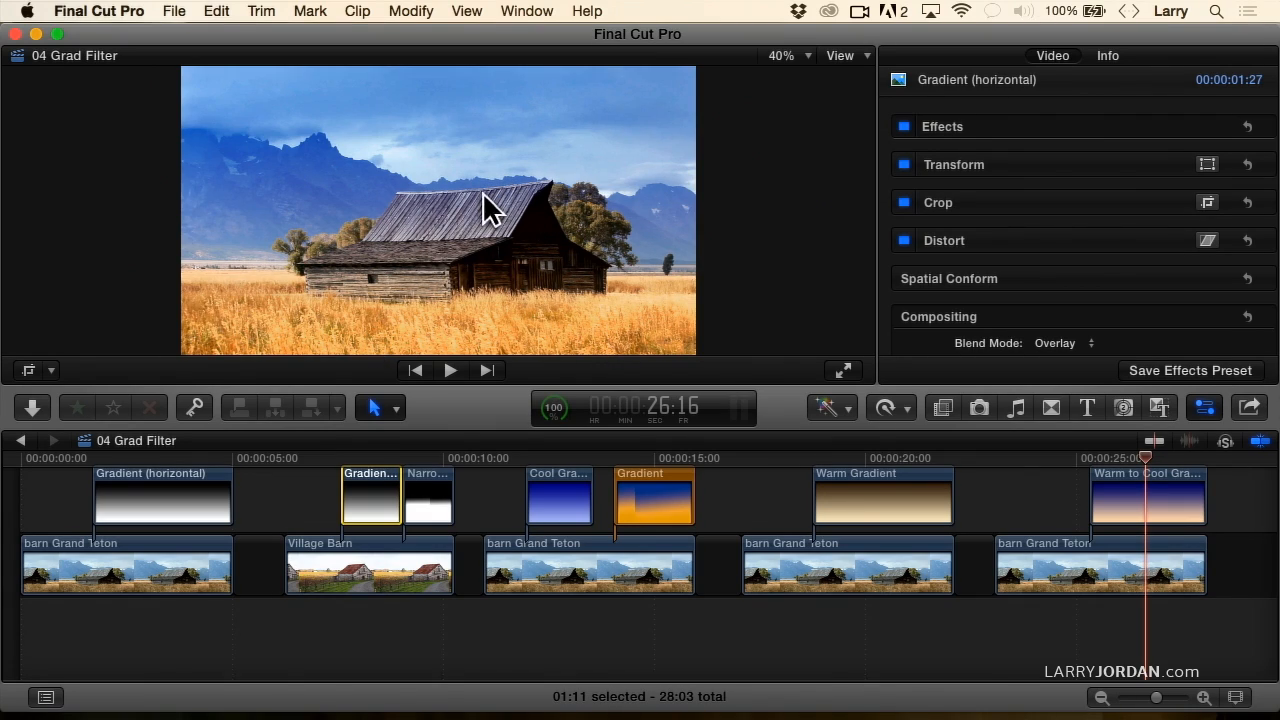
pyautogui.moveTo(530, 210)
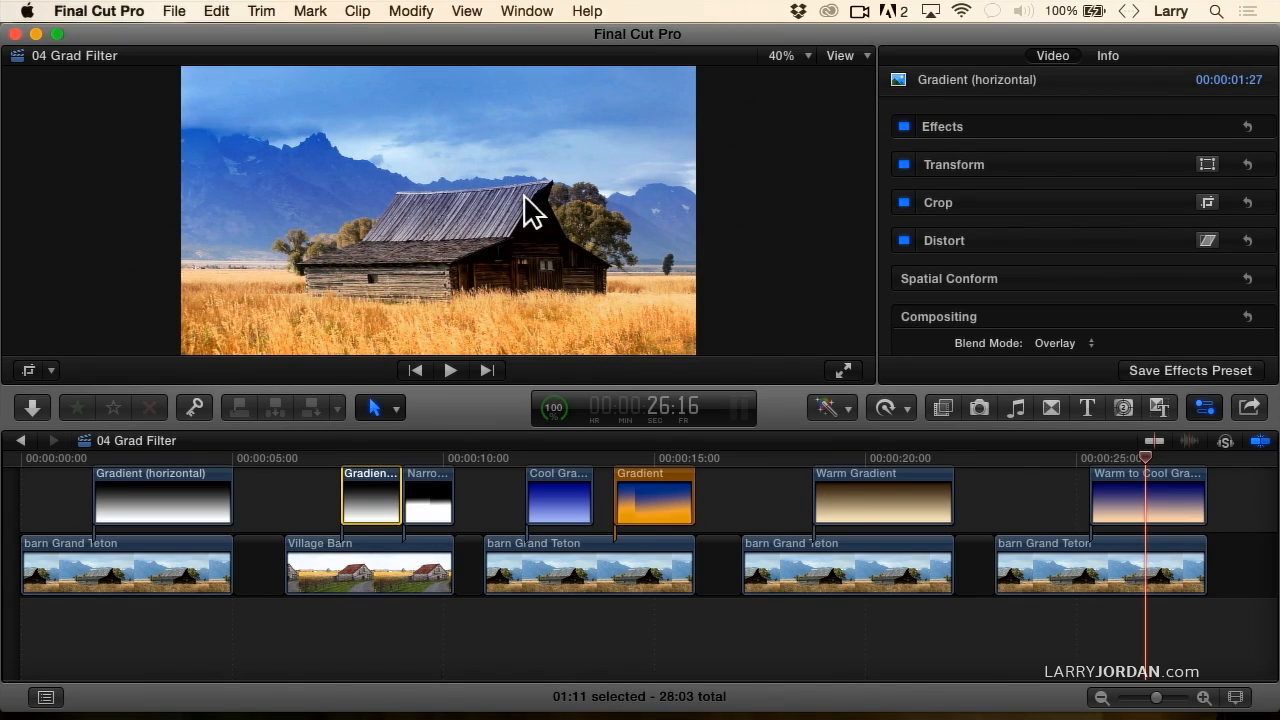